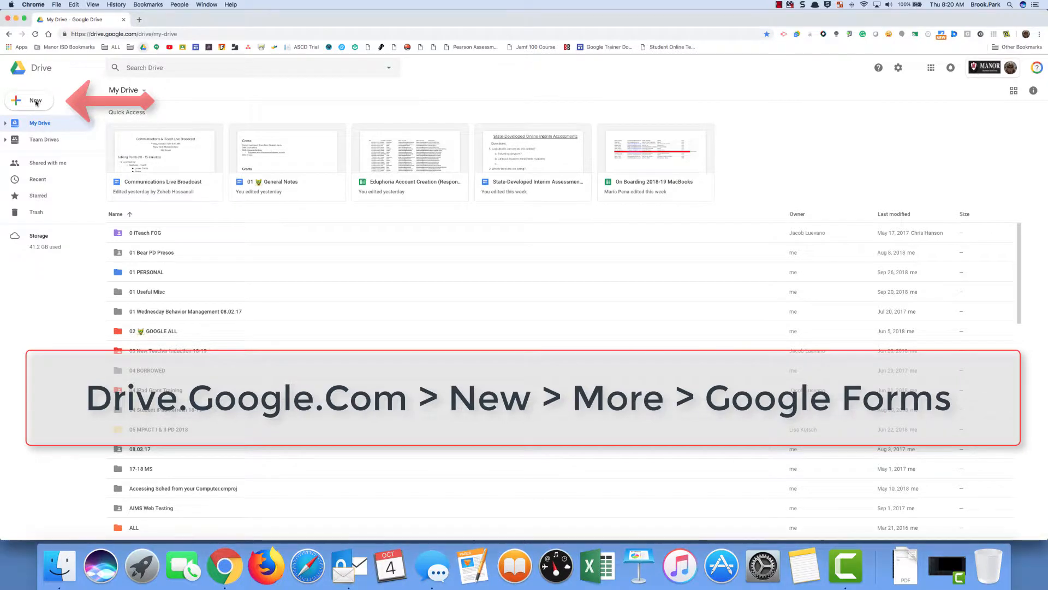
- Create a blank Google Form from Drive through New > More > Google Forms
left_click(28, 100)
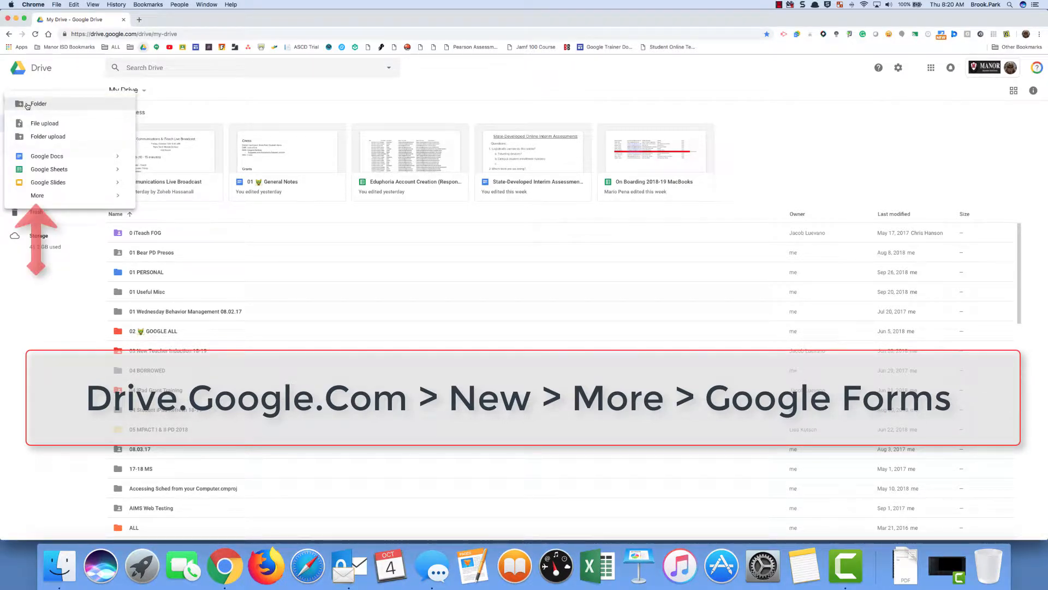
left_click(37, 196)
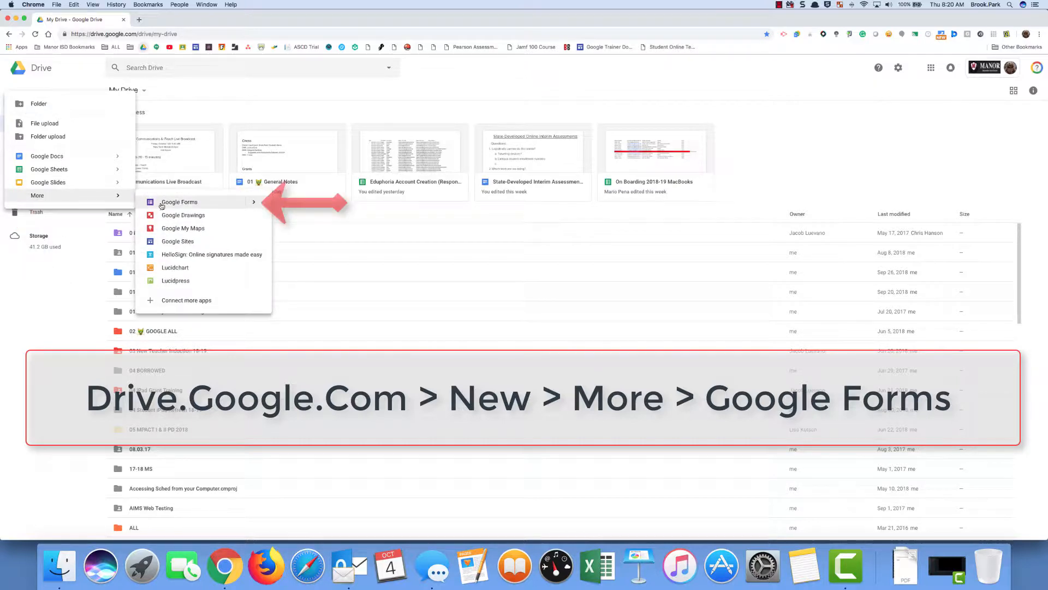
left_click(179, 201)
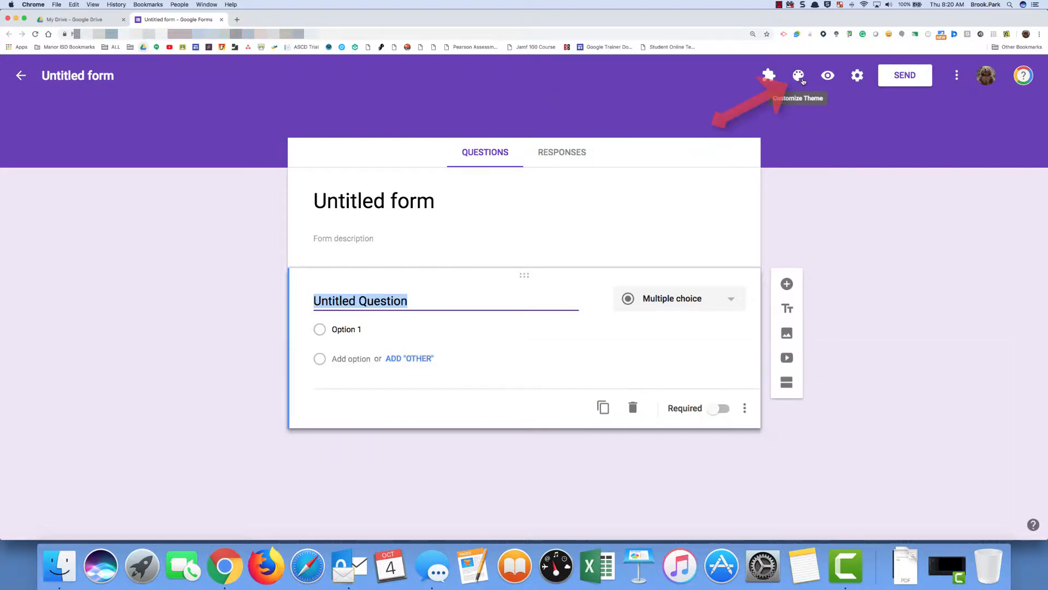
- Open the Theme Options panel for the untitled form
left_click(798, 76)
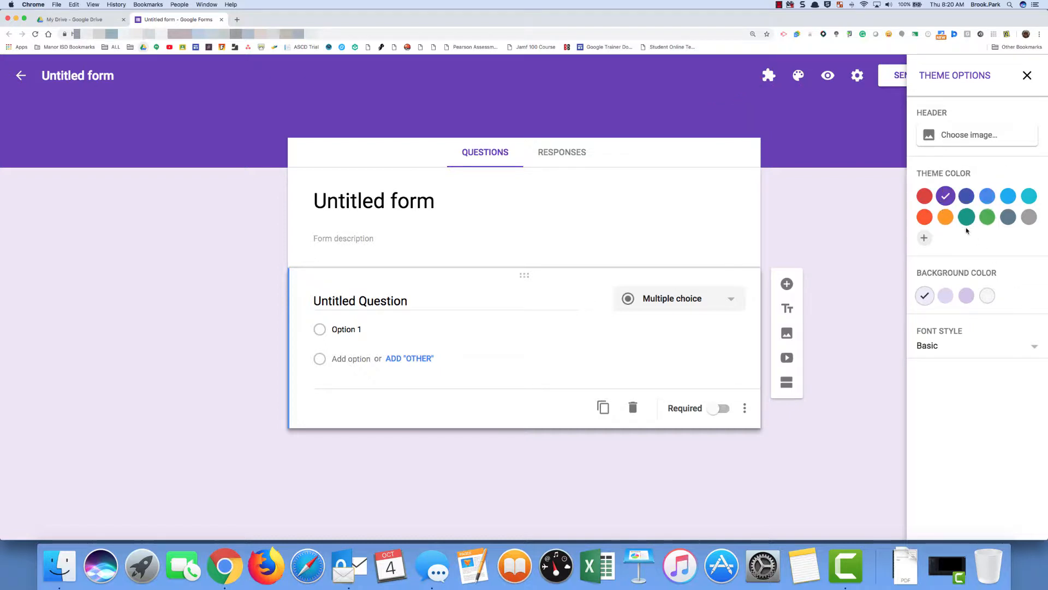
- Set the butterfly-on-red-flowers photo from the gallery as the form's header
left_click(967, 135)
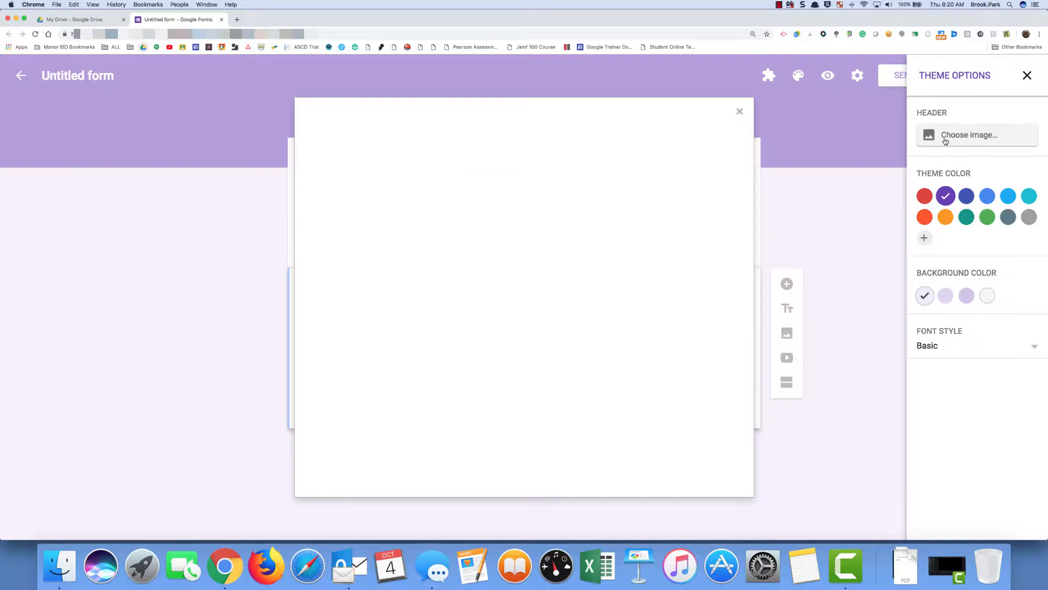
left_click(970, 135)
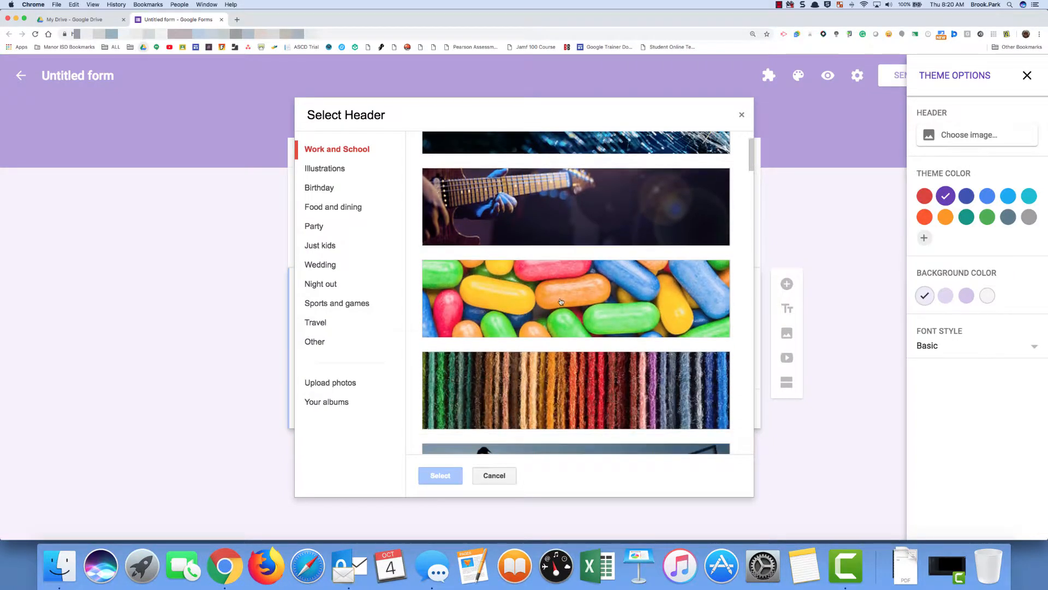
scroll("down", 3)
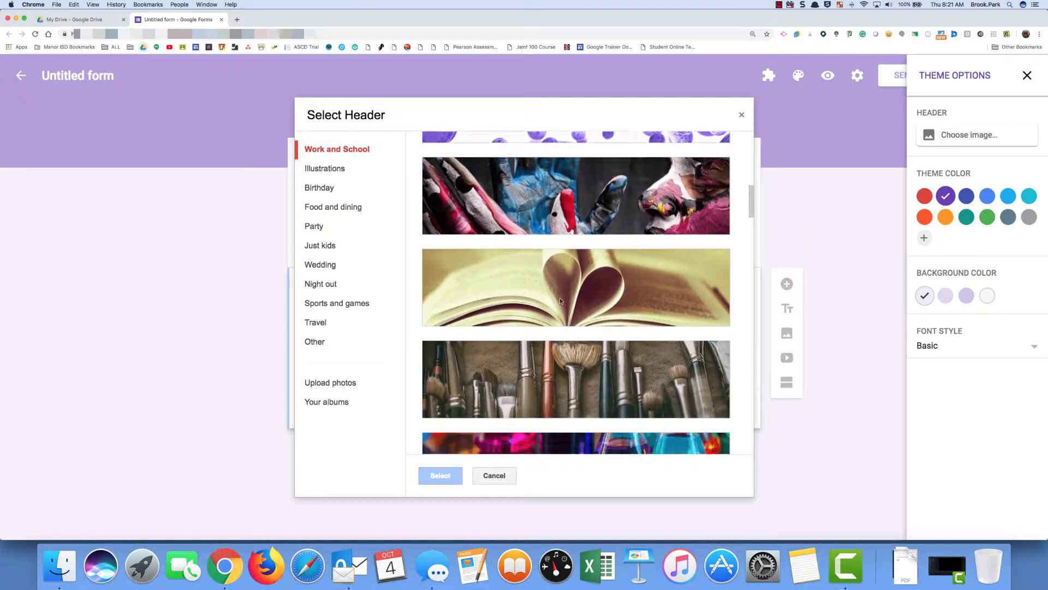
scroll("down", 3)
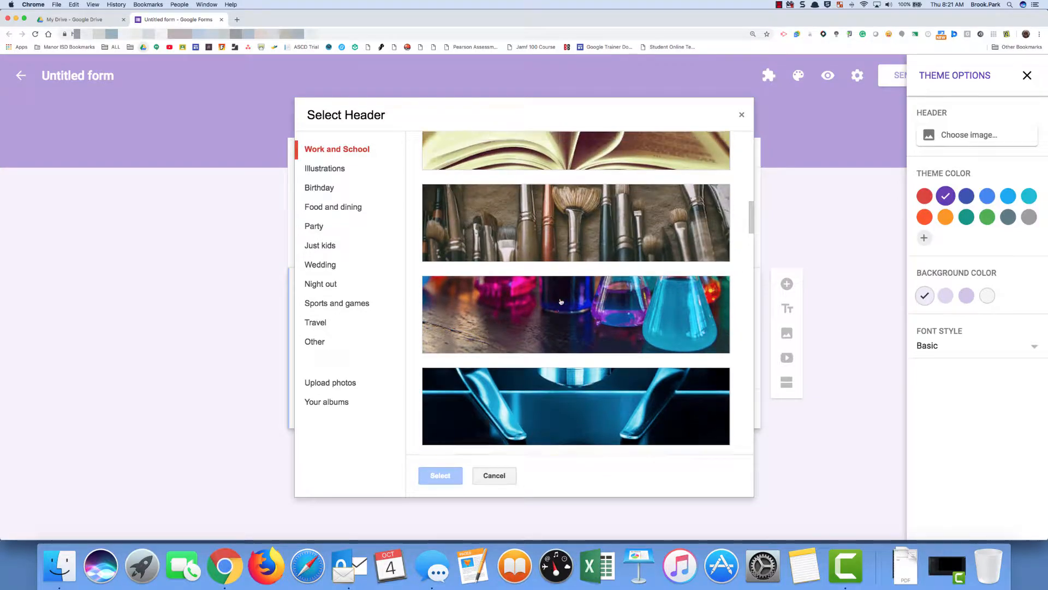
scroll("down", 3)
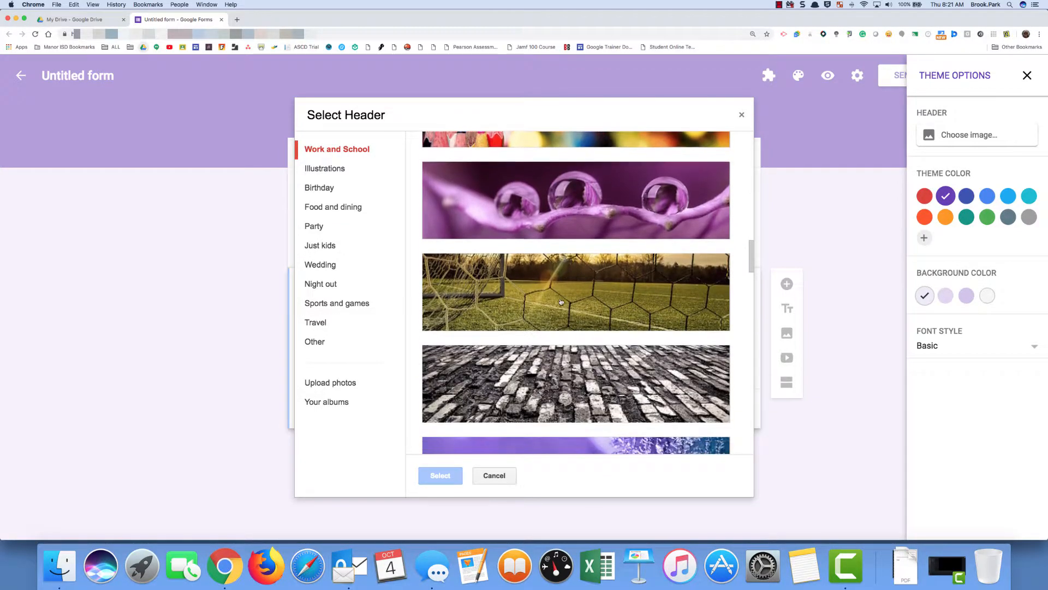
scroll("down", 3)
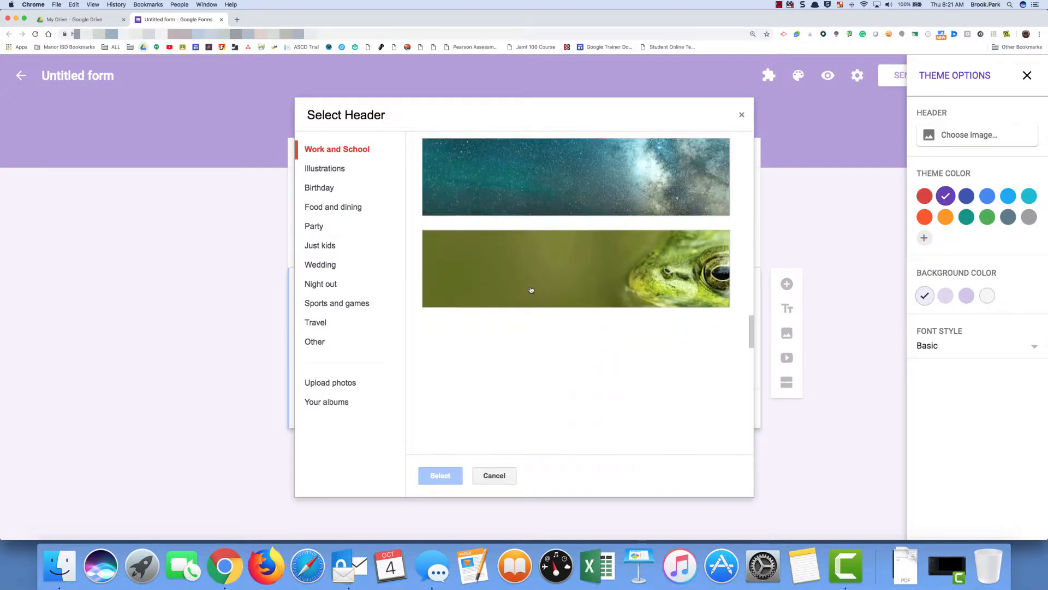
scroll("down", 3)
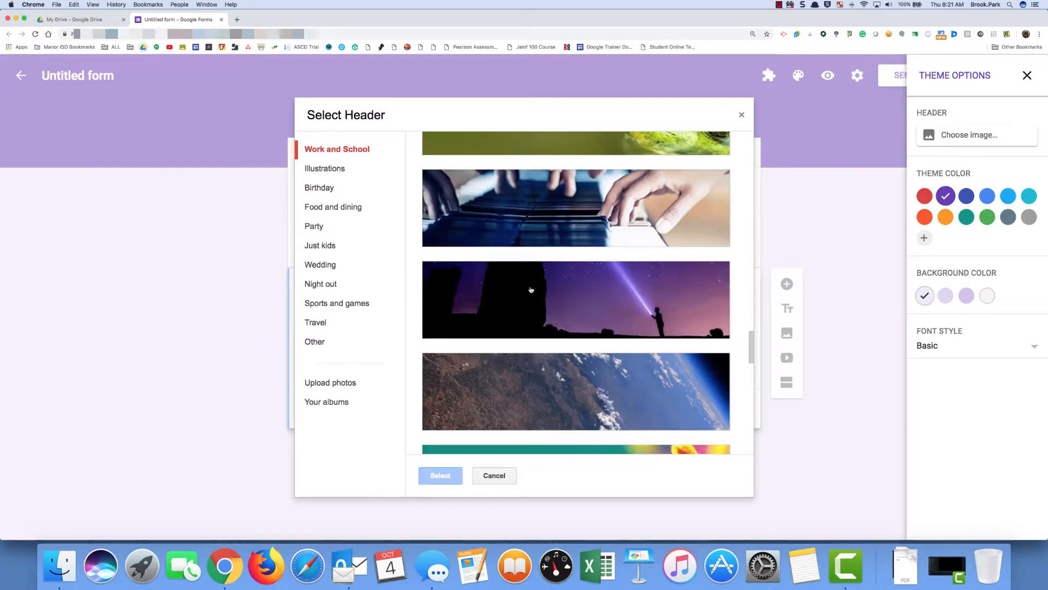
scroll("down", 3)
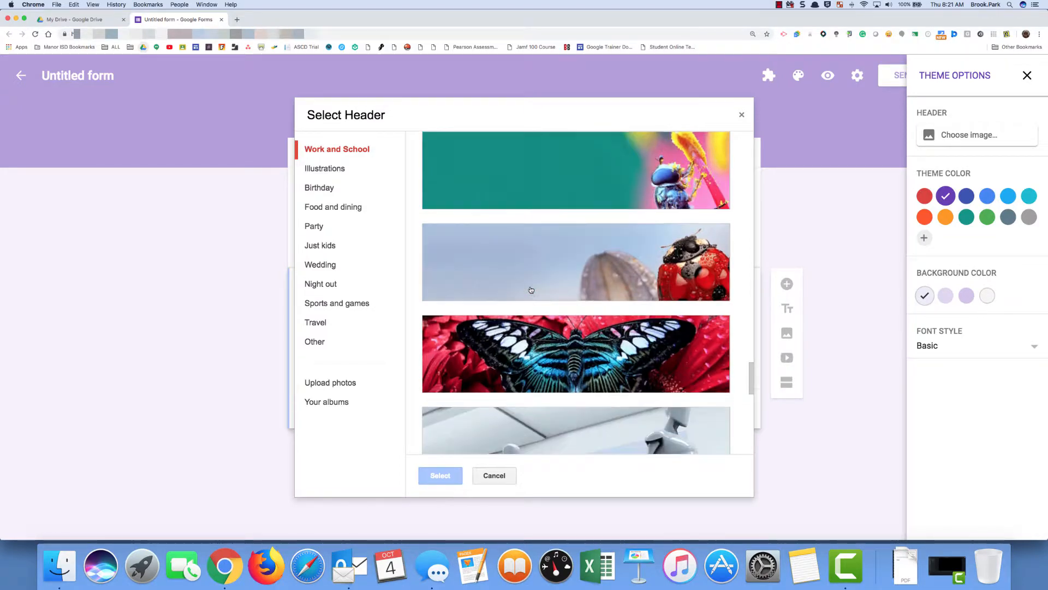
left_click(576, 353)
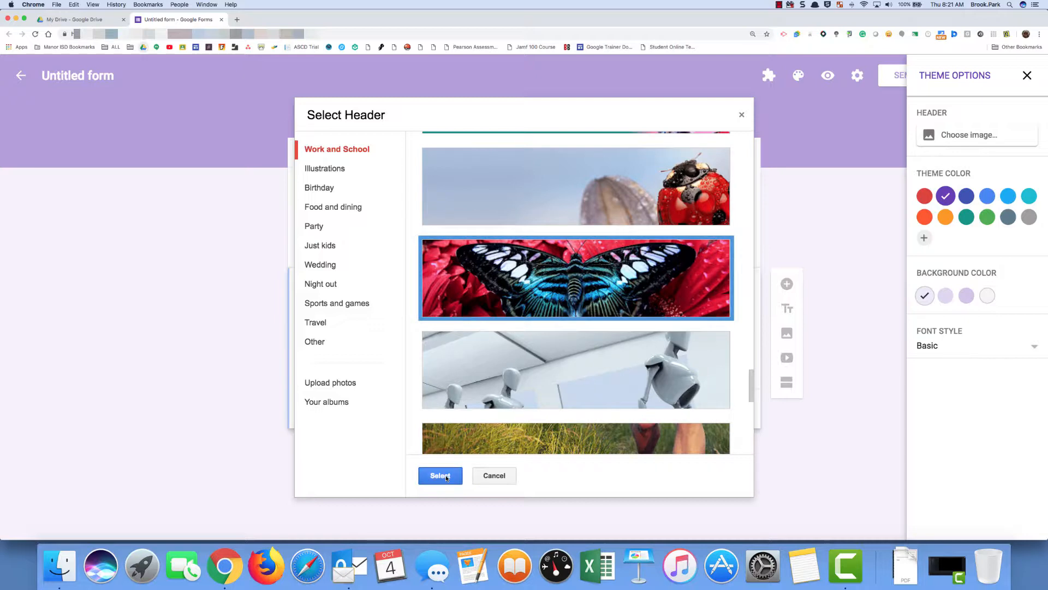
left_click(440, 476)
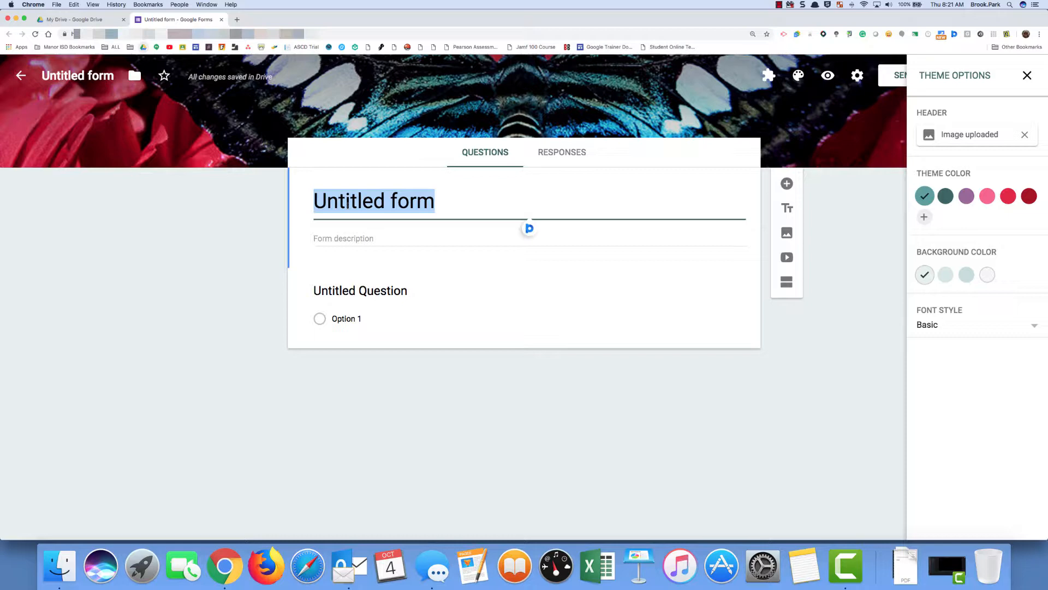
- Replace 'Untitled form' with 'Cosmetology' as the title and close Theme Options
type("Cos")
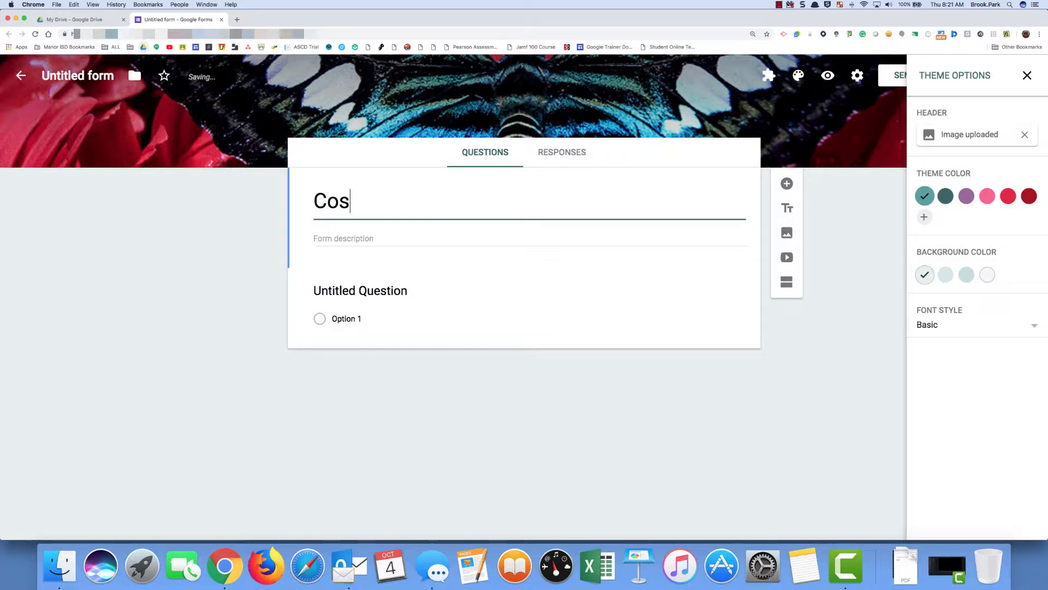
type("metology")
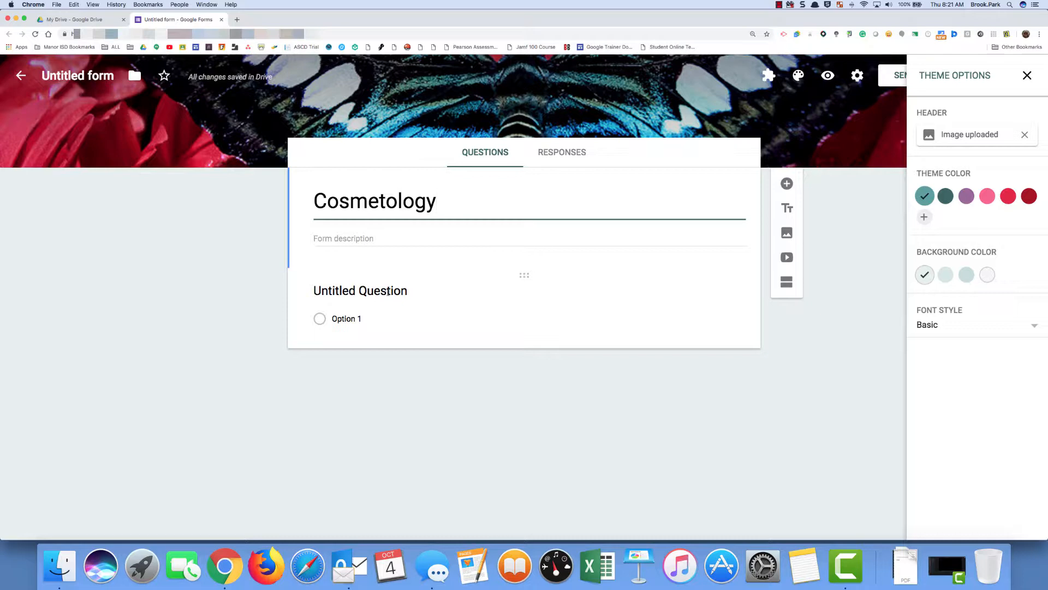
left_click(1025, 76)
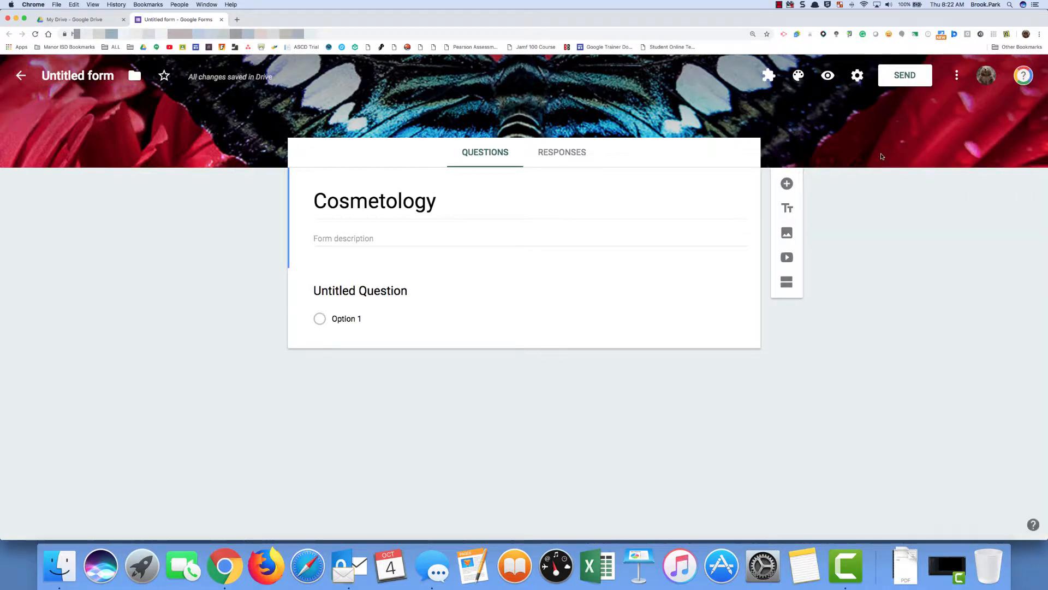
mouse_move(857, 77)
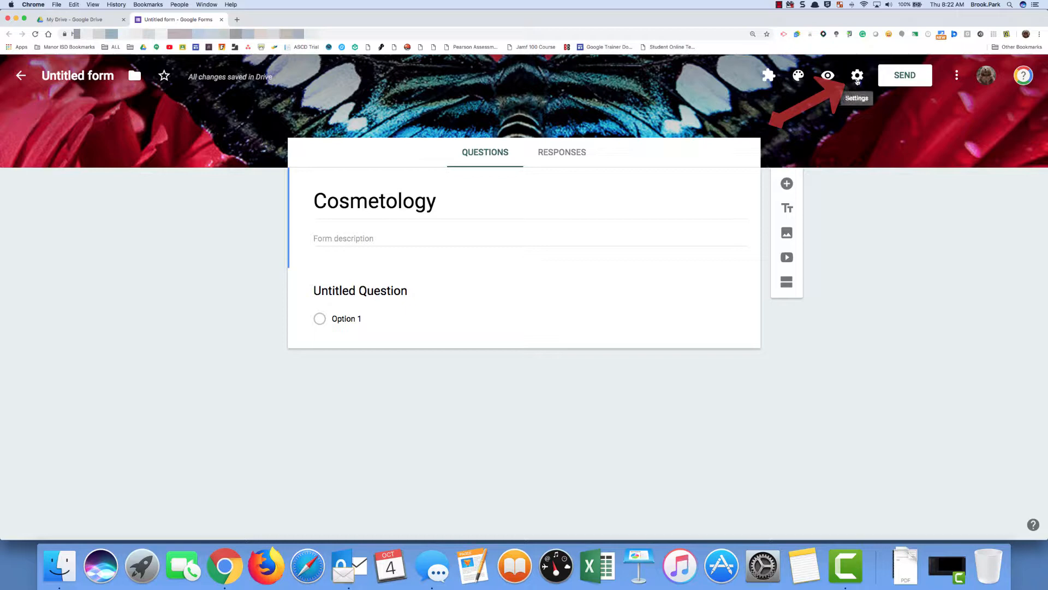
- Turn off the district and trusted-domains respondent restriction in Settings and save
left_click(857, 76)
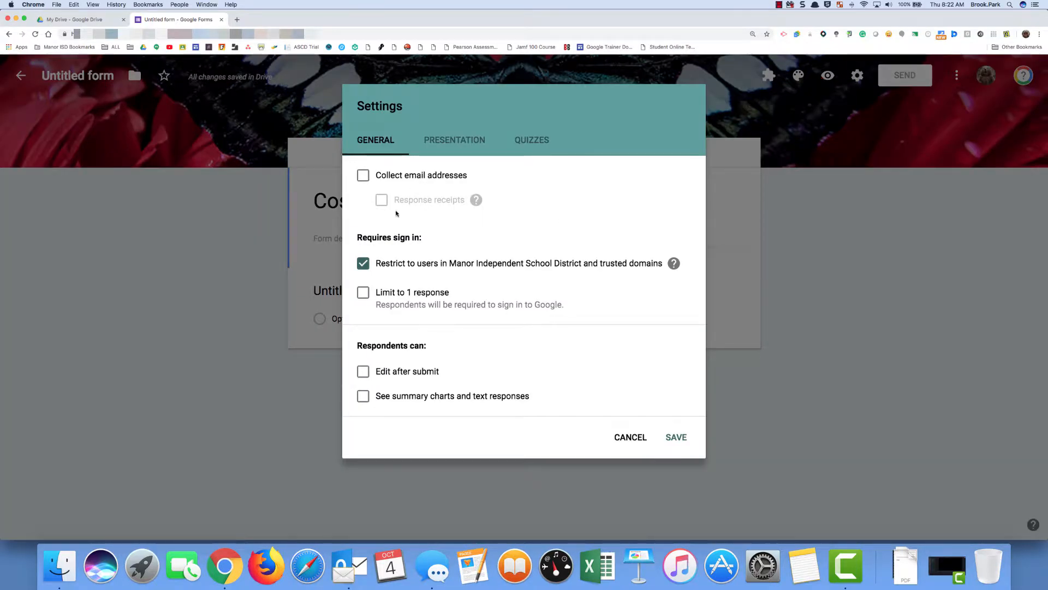
mouse_move(418, 278)
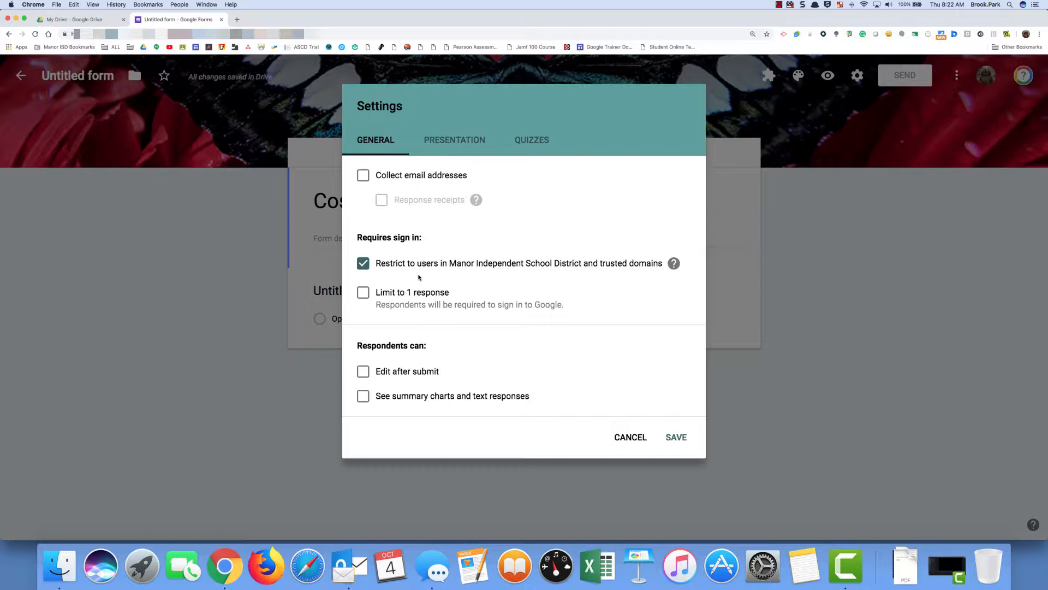
mouse_move(459, 271)
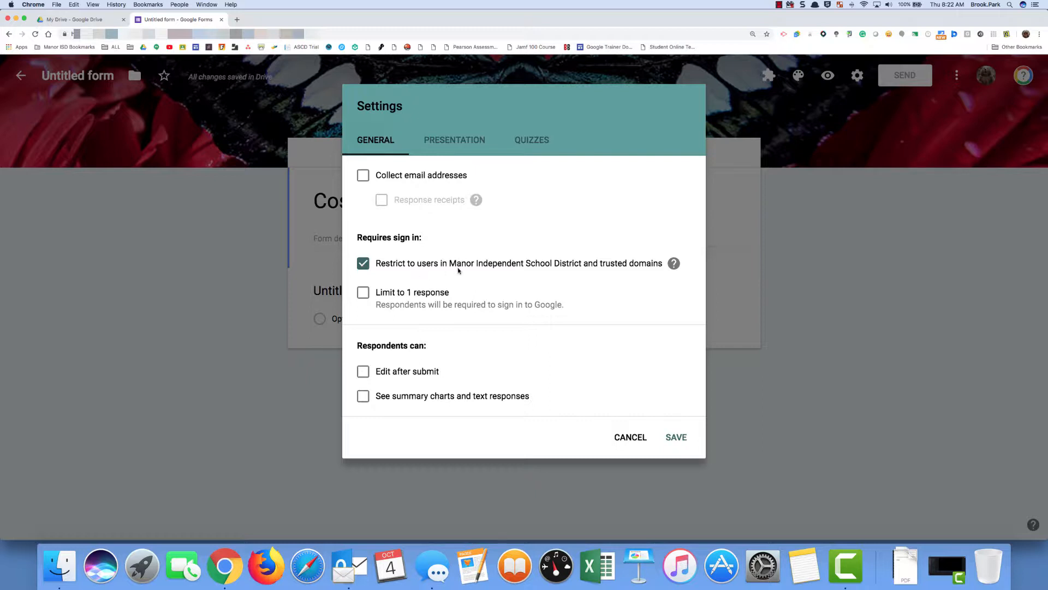
left_click(362, 263)
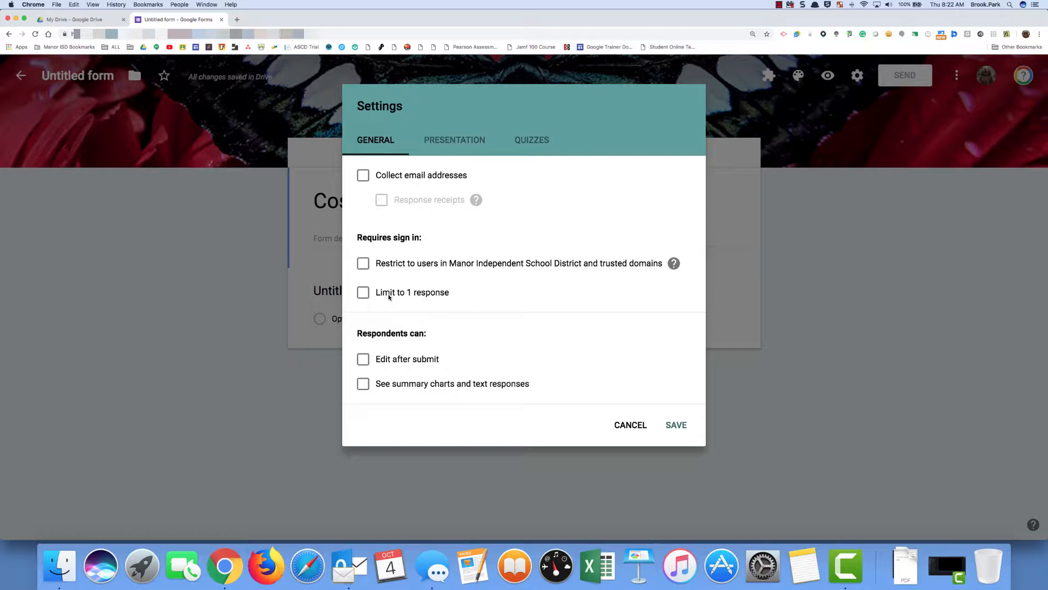
mouse_move(439, 300)
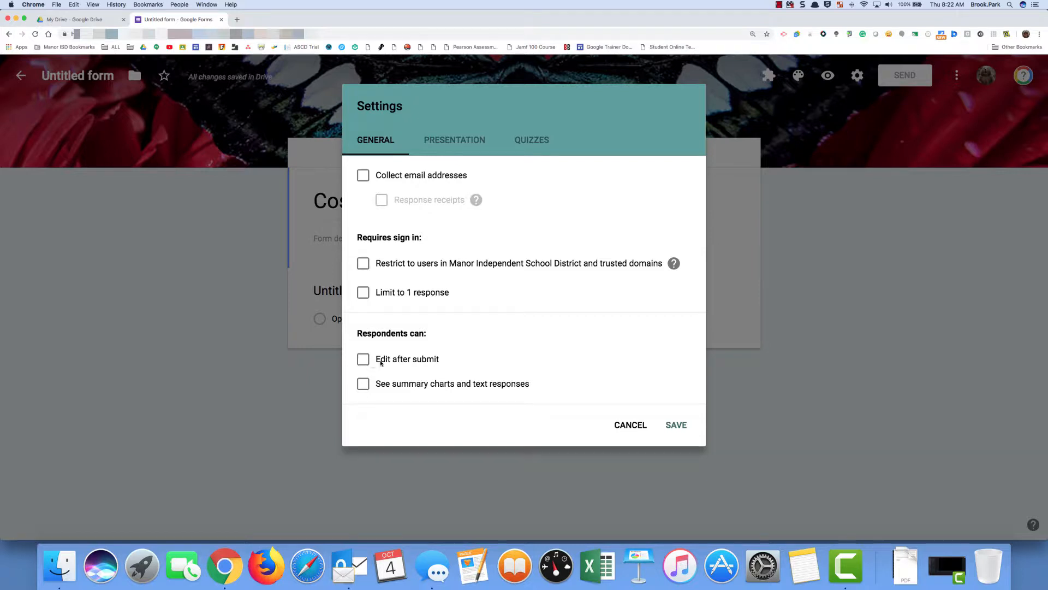
mouse_move(389, 363)
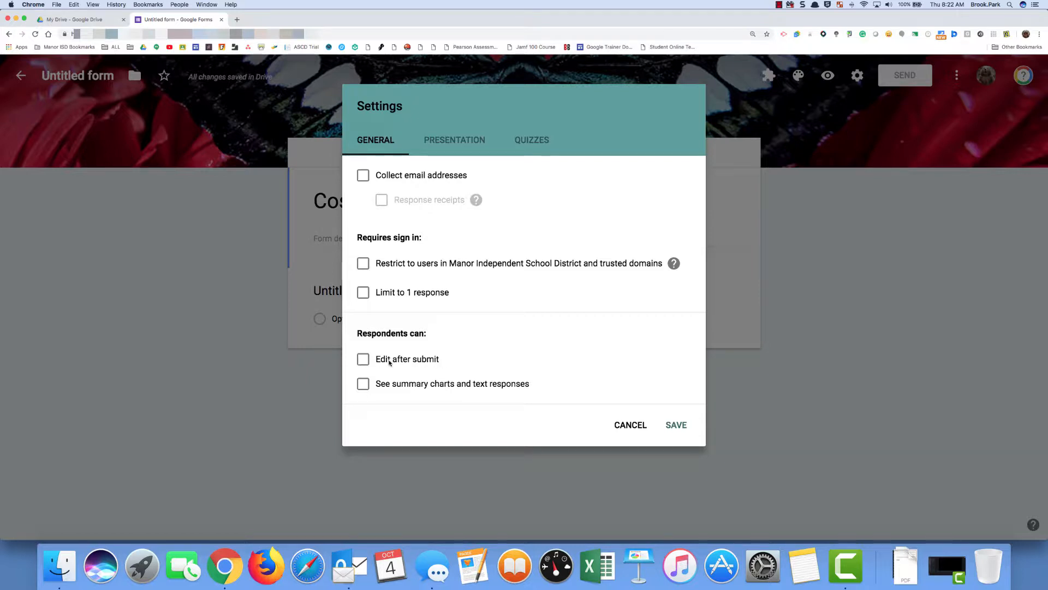
mouse_move(672, 427)
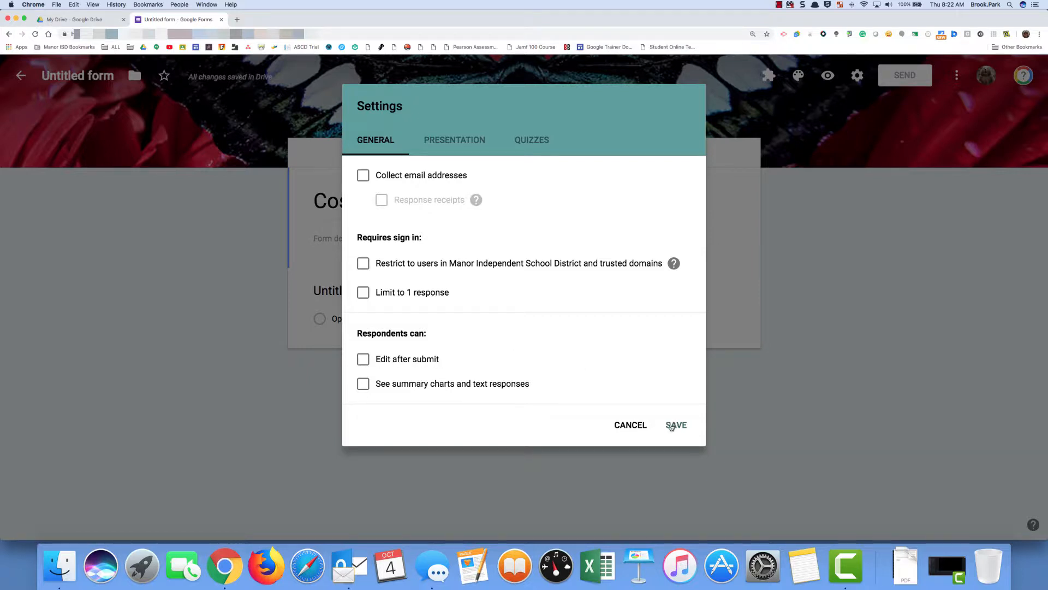
left_click(677, 424)
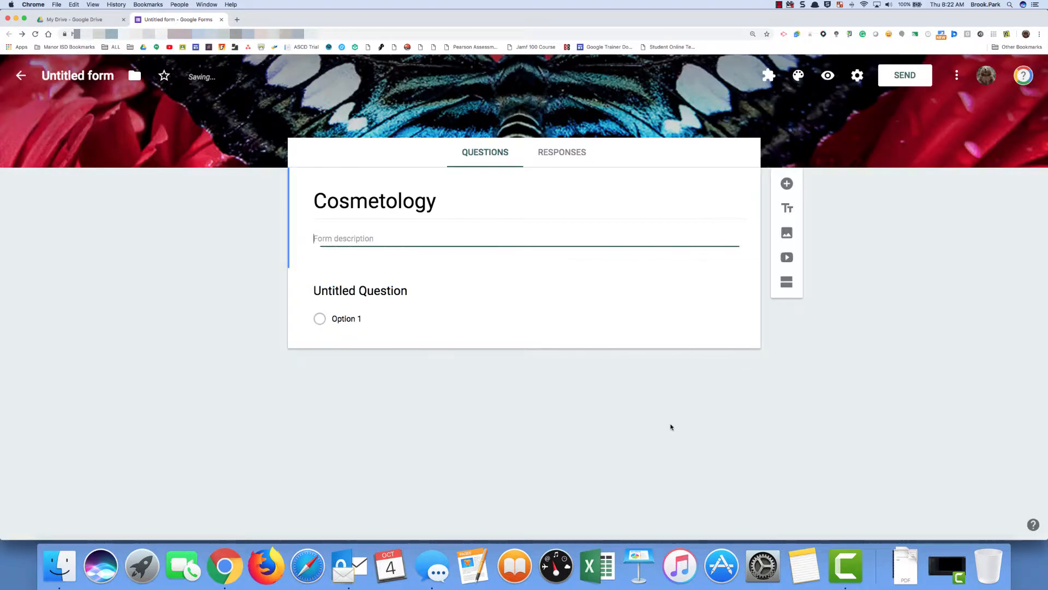
- Make the first question a required short-answer question titled 'Last Name'
left_click(360, 290)
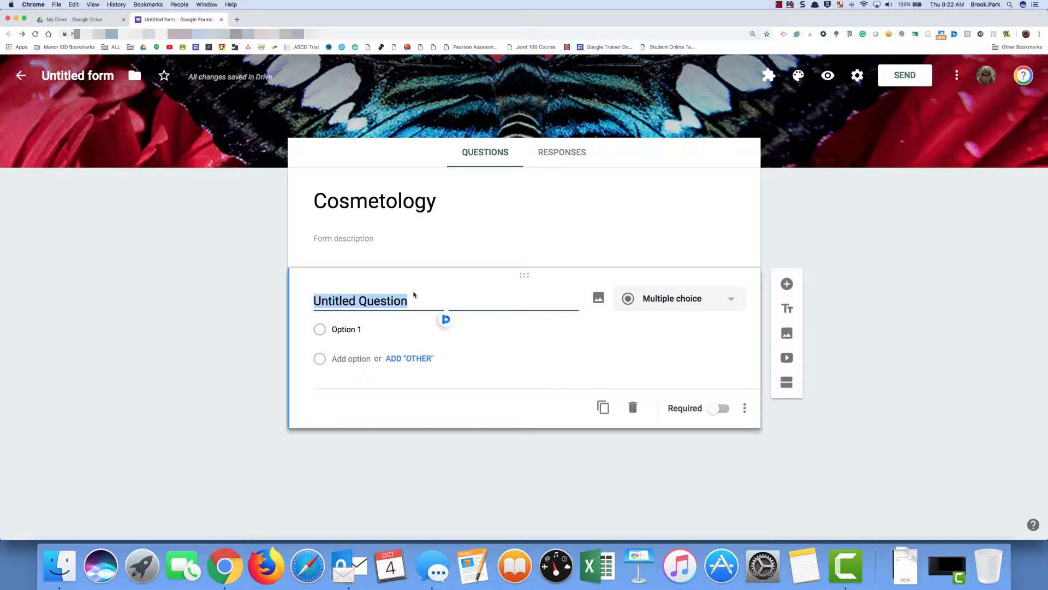
type("N")
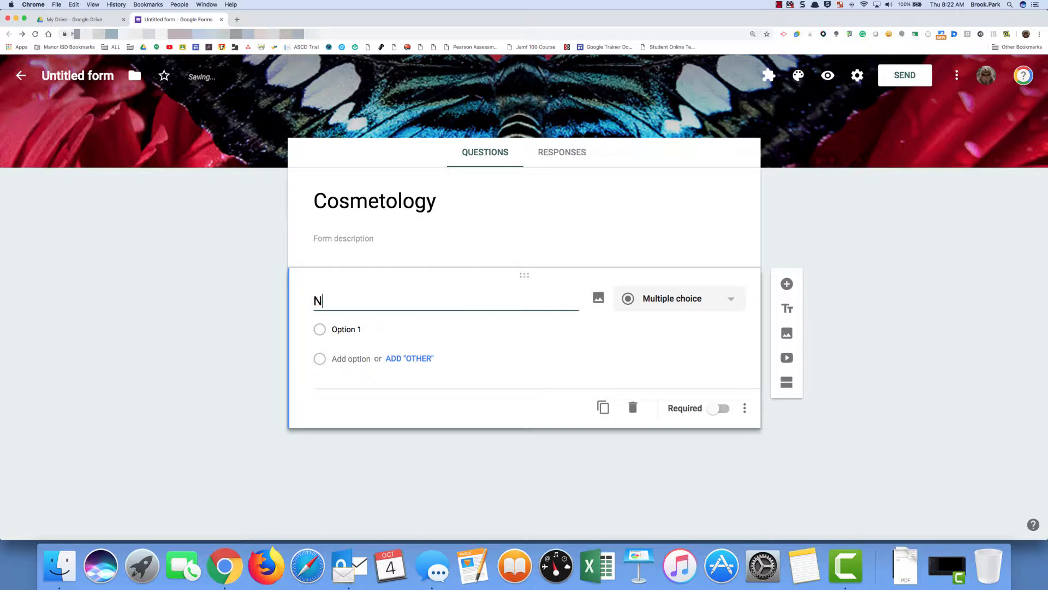
type("Last Name")
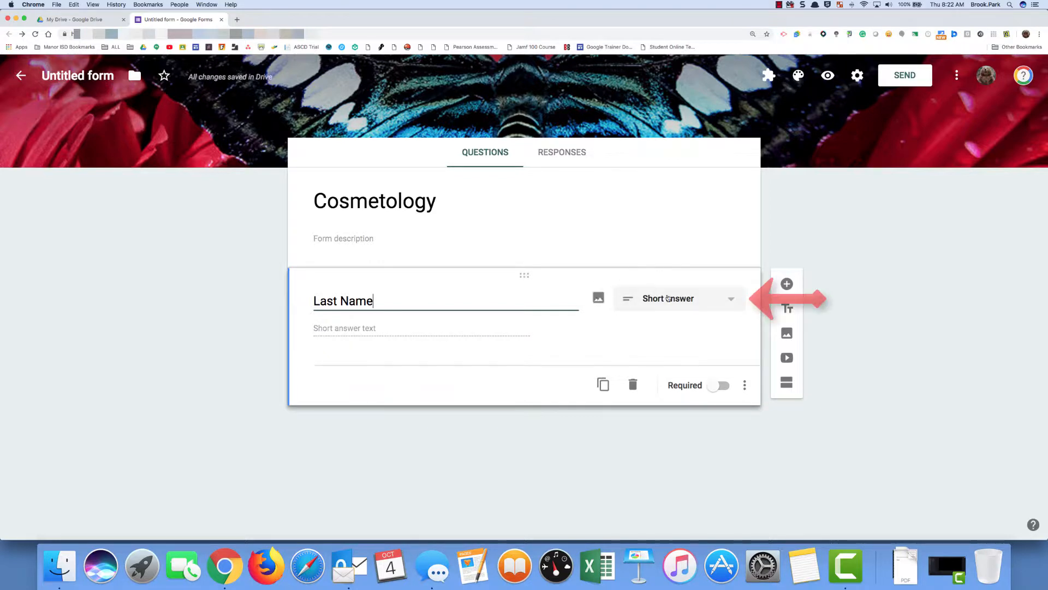
left_click(679, 298)
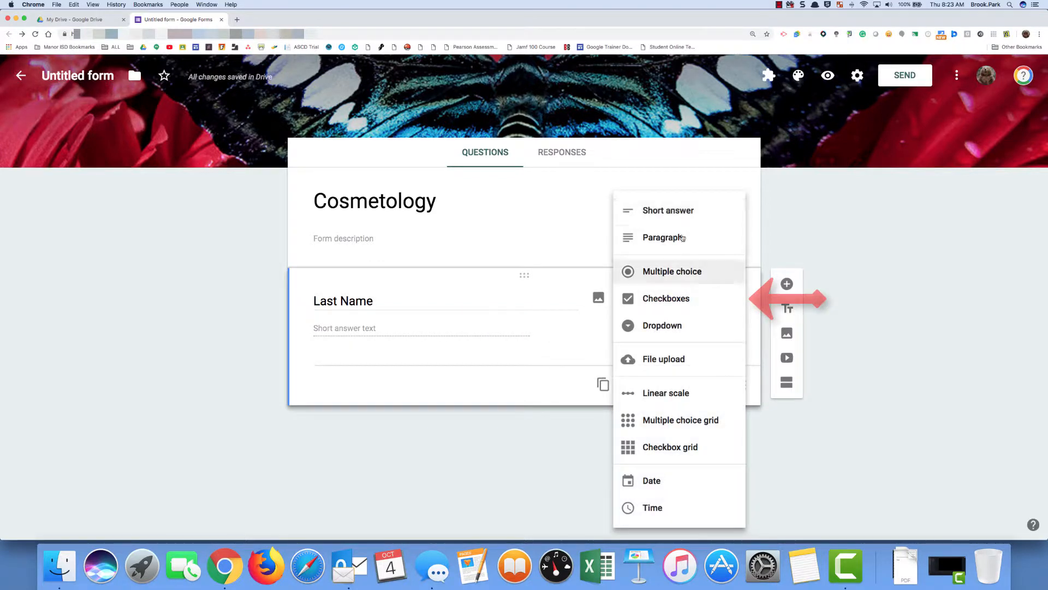
mouse_move(700, 369)
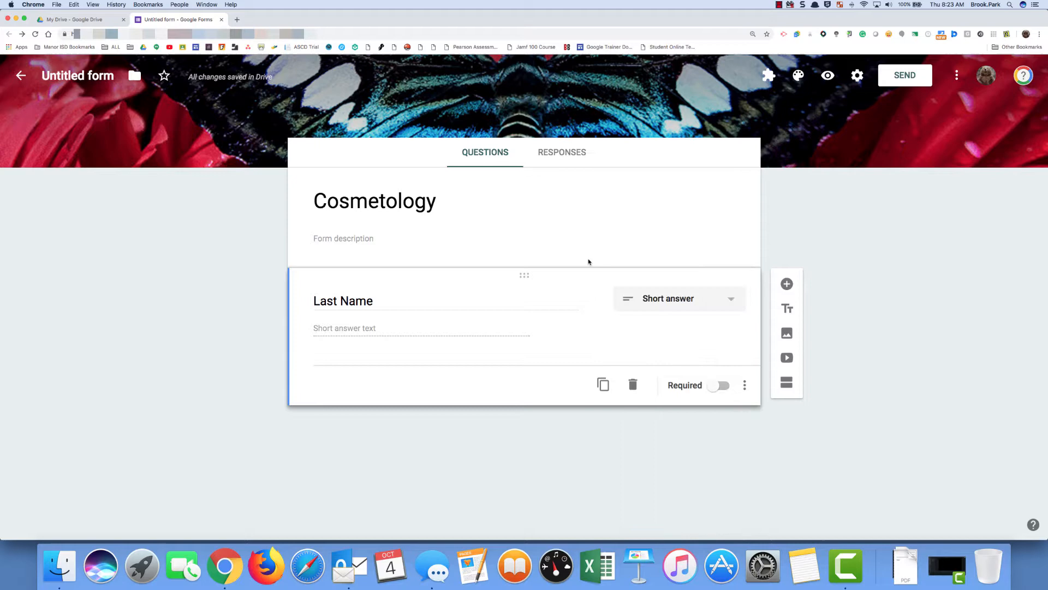
mouse_move(547, 399)
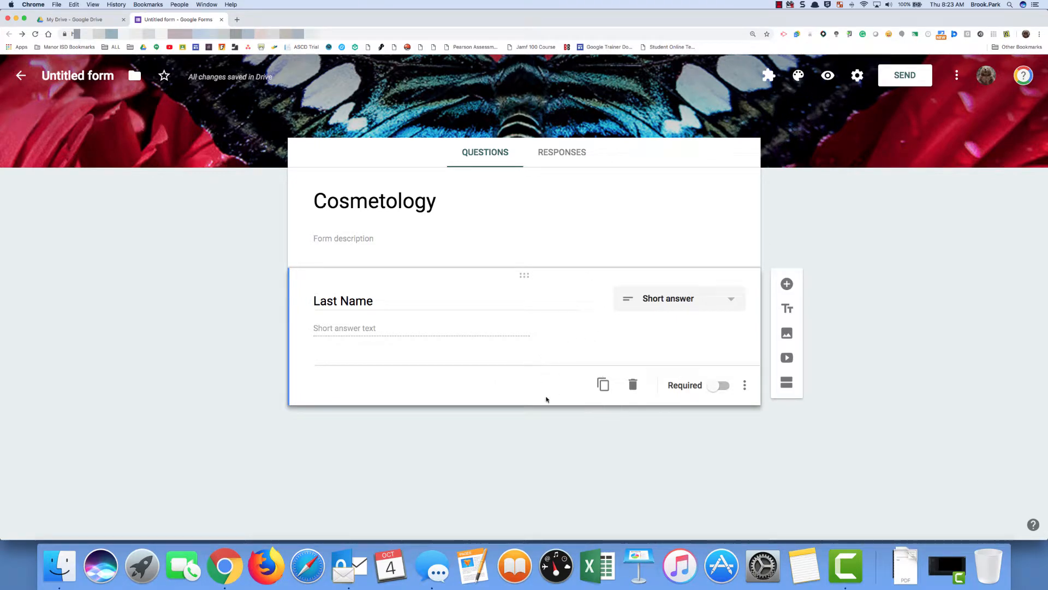
left_click(720, 385)
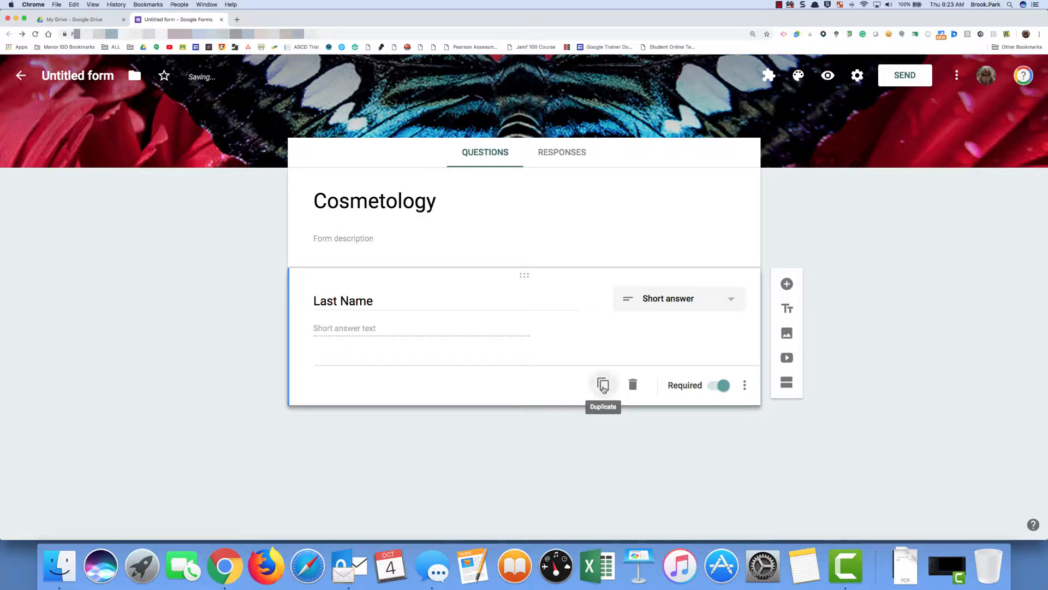
- Duplicate Last Name into 'First Name' and 'Student Number' short-answer questions
left_click(603, 384)
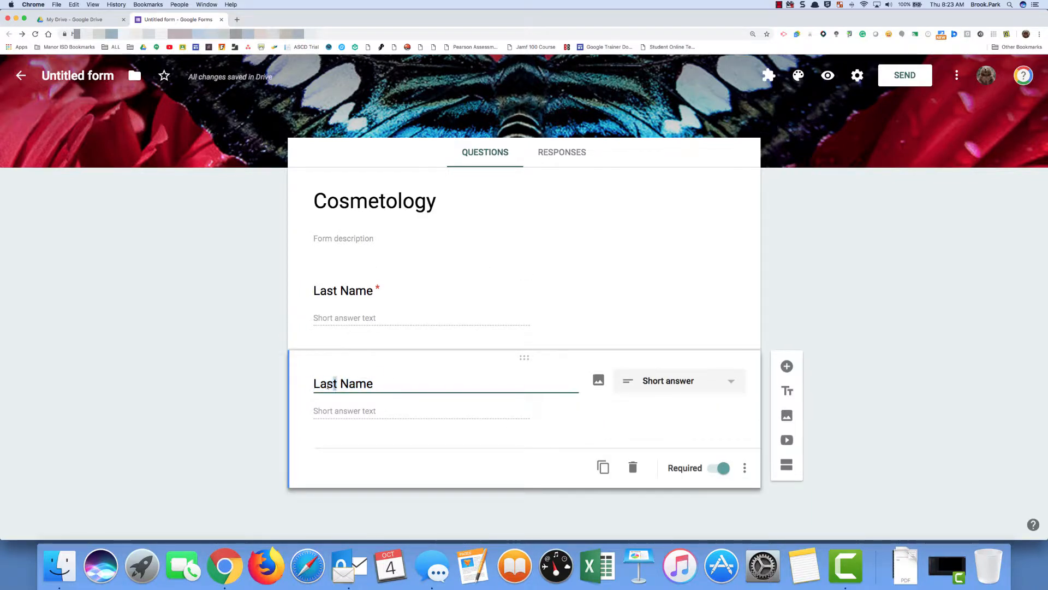
type("Firs Name")
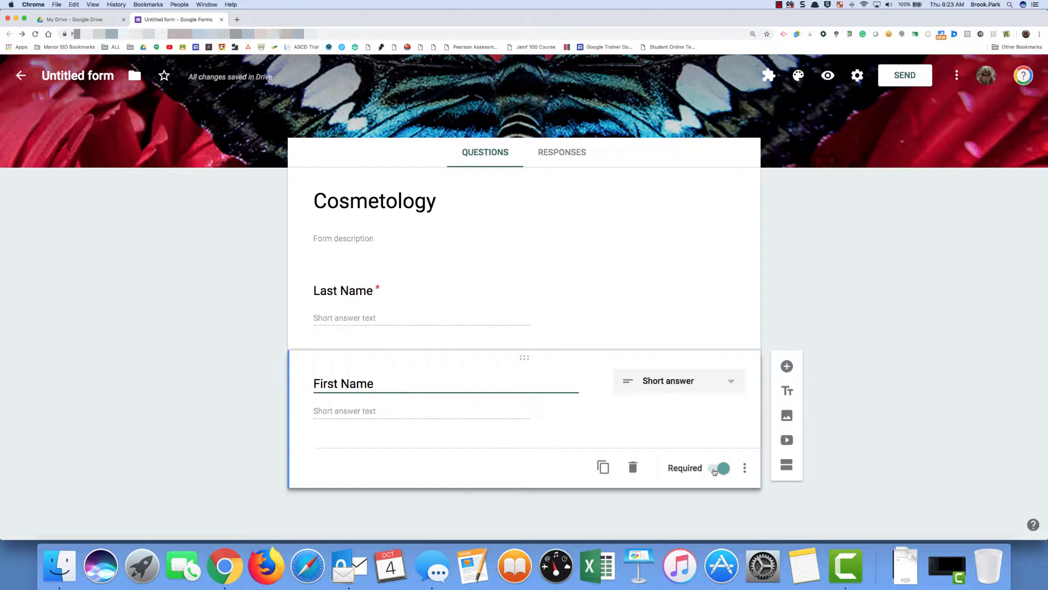
left_click(603, 467)
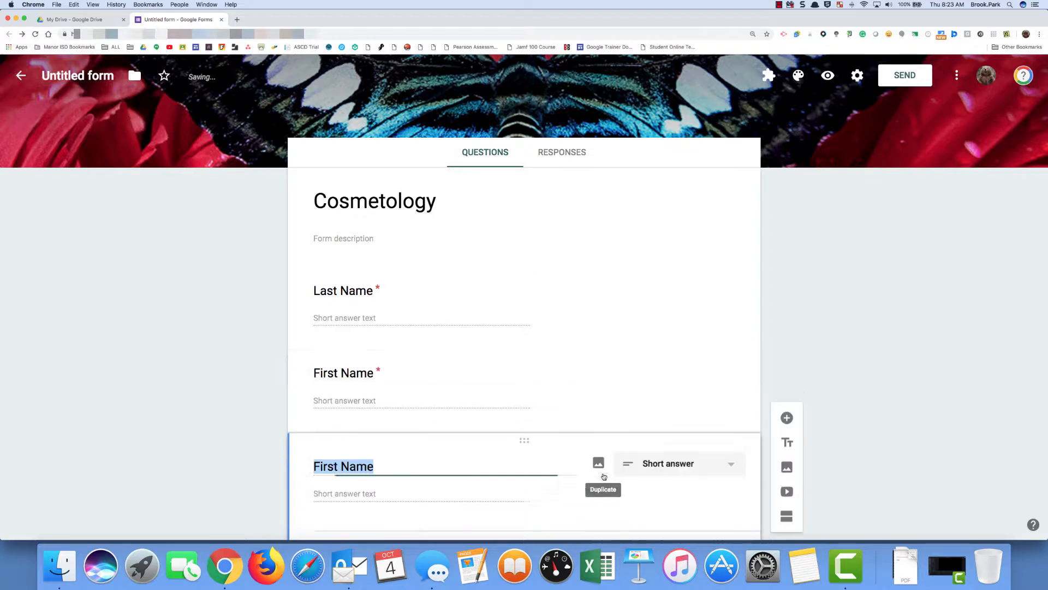
scroll("down", 3)
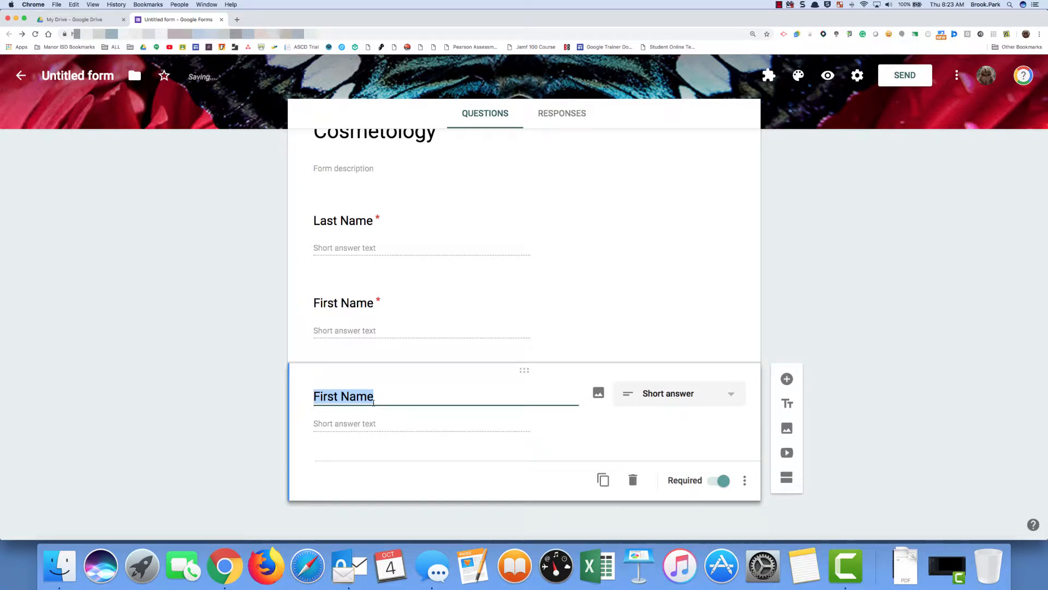
type("Stud")
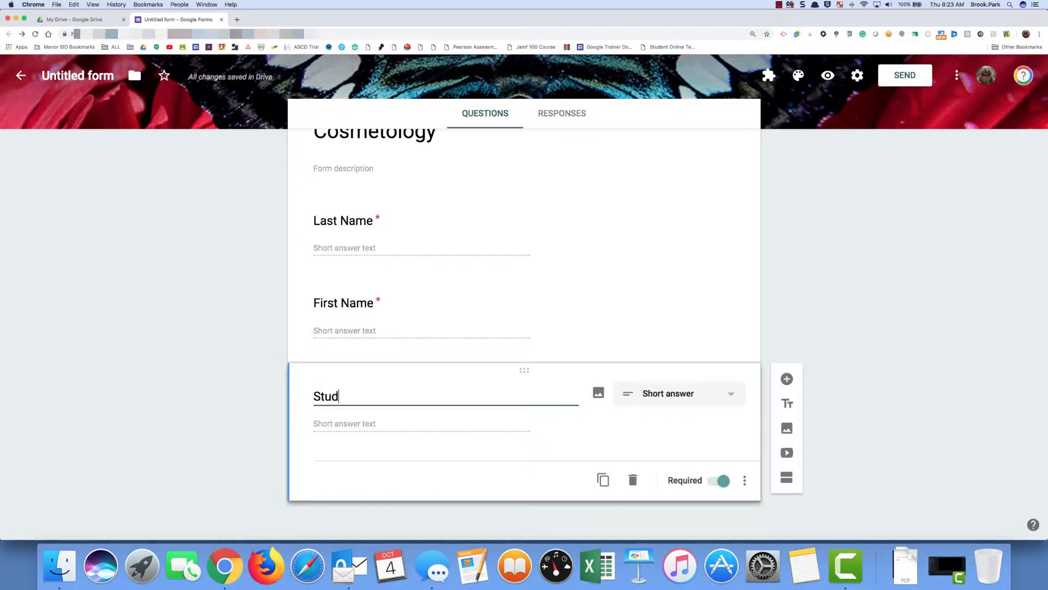
type("ent N")
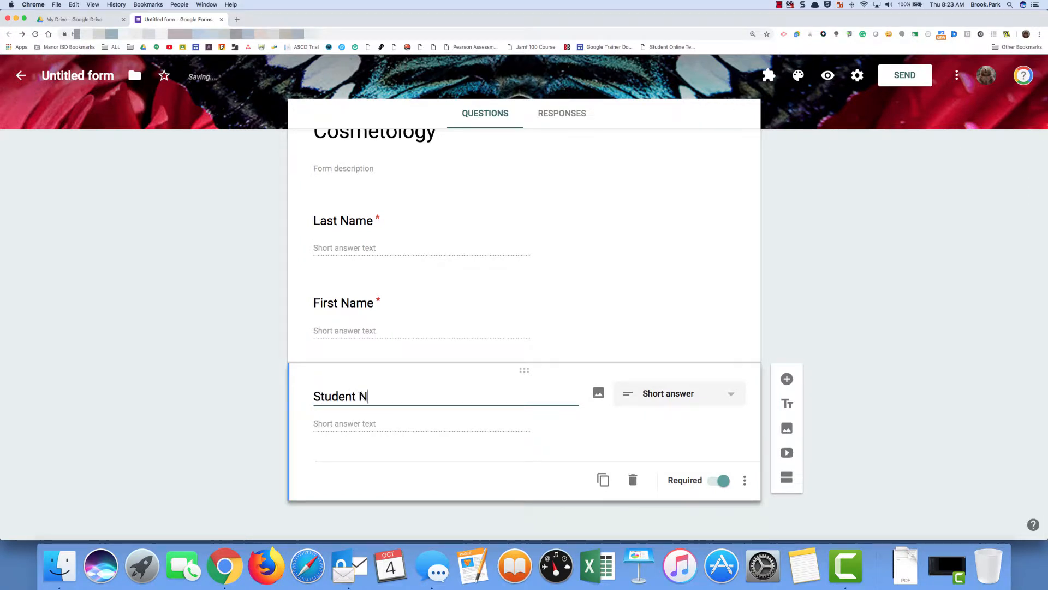
type("umber")
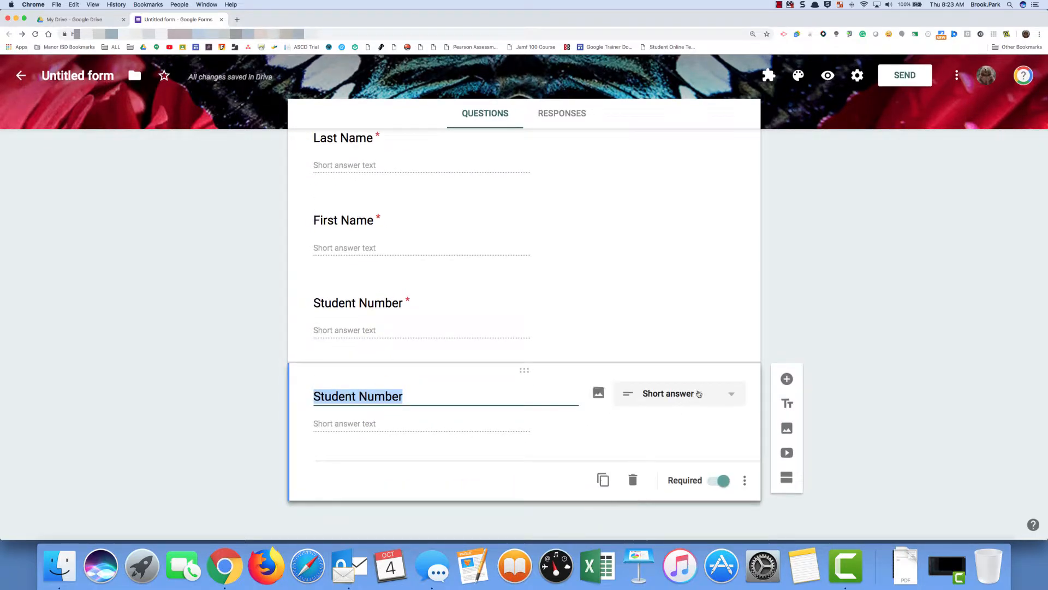
mouse_move(659, 399)
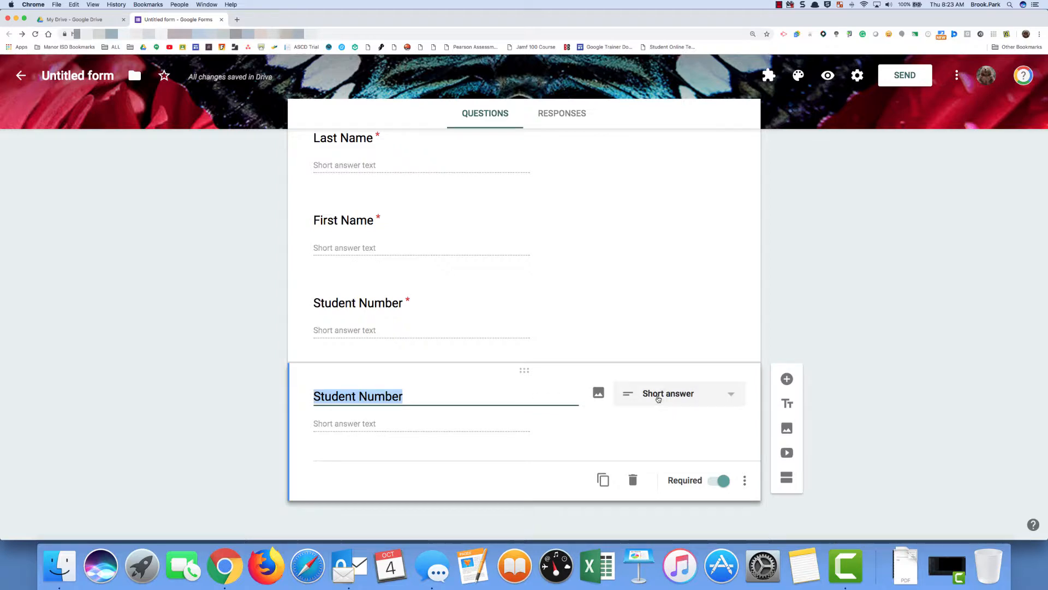
- Convert the extra copy into a Time question 'Time In' and add 'Time Out'
left_click(668, 393)
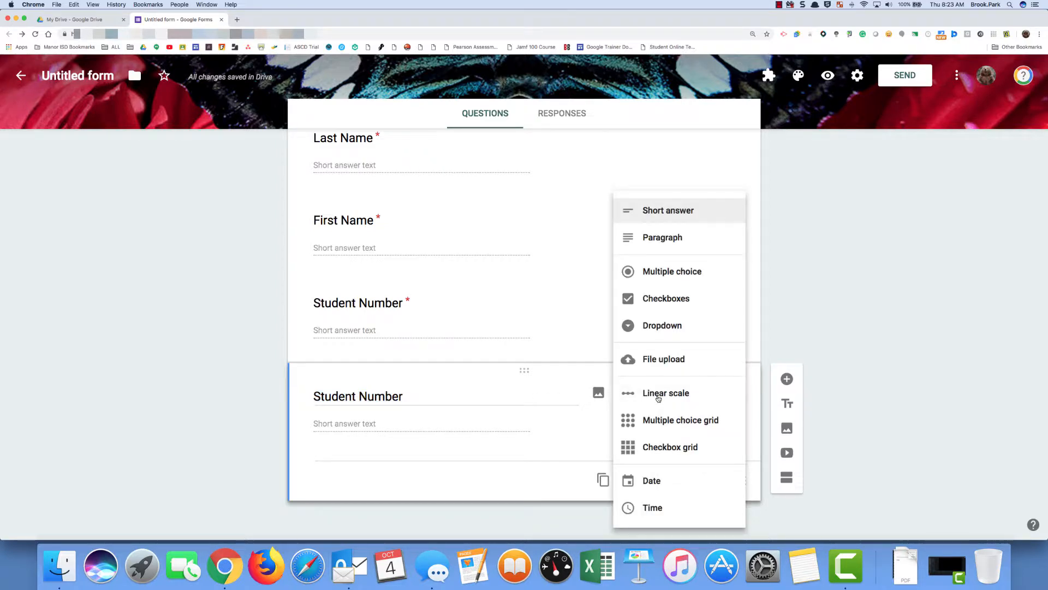
mouse_move(668, 490)
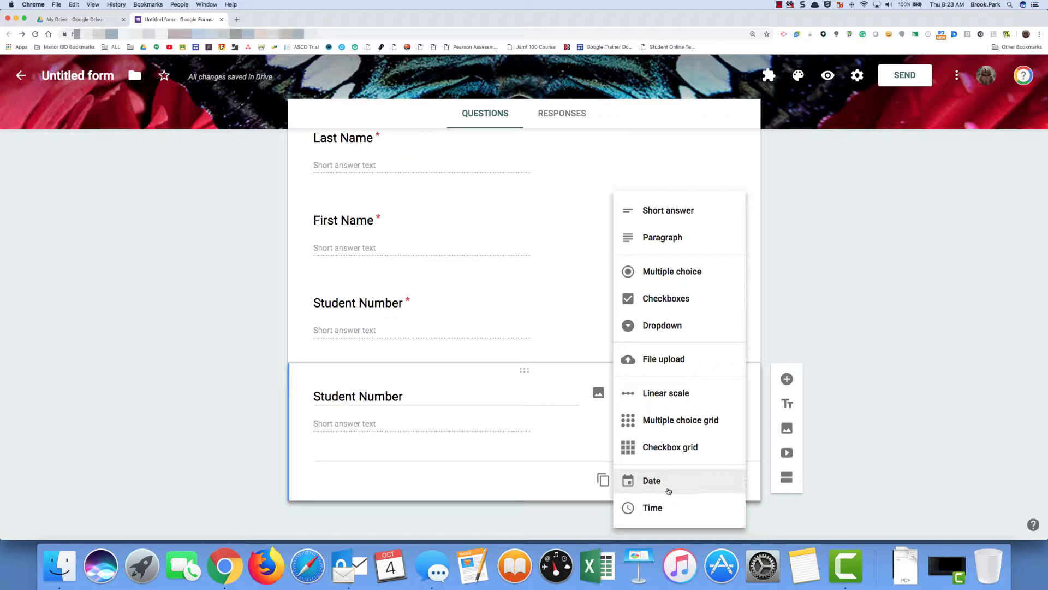
left_click(652, 507)
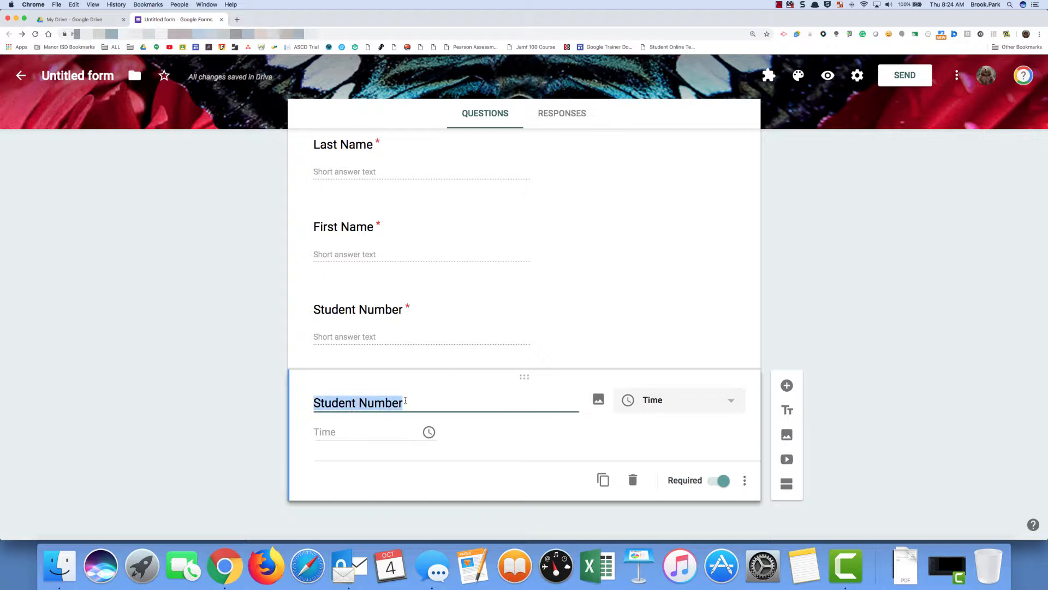
type("T")
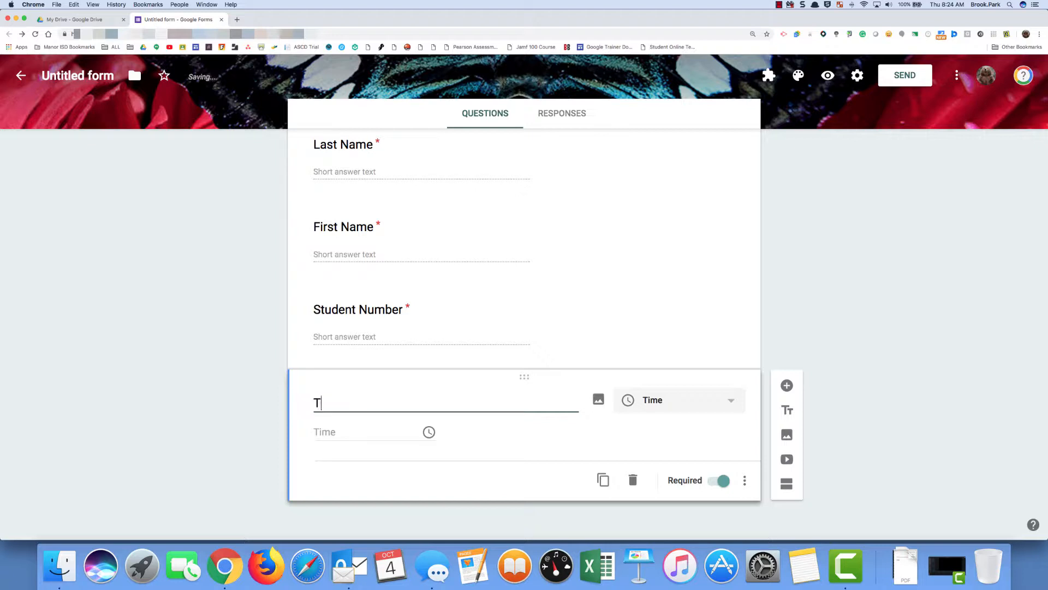
type("ime In")
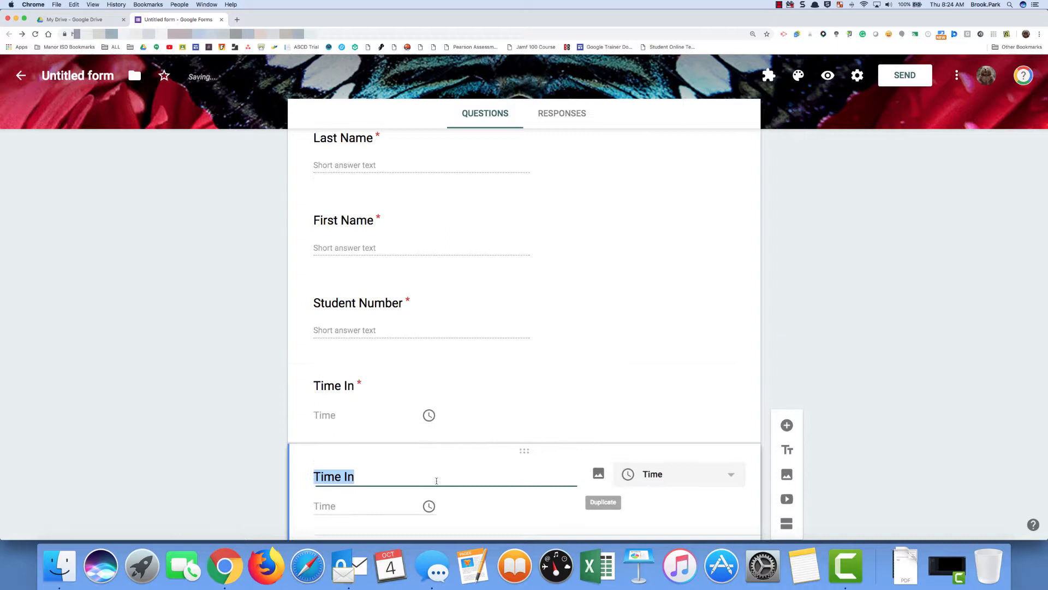
type("Time O")
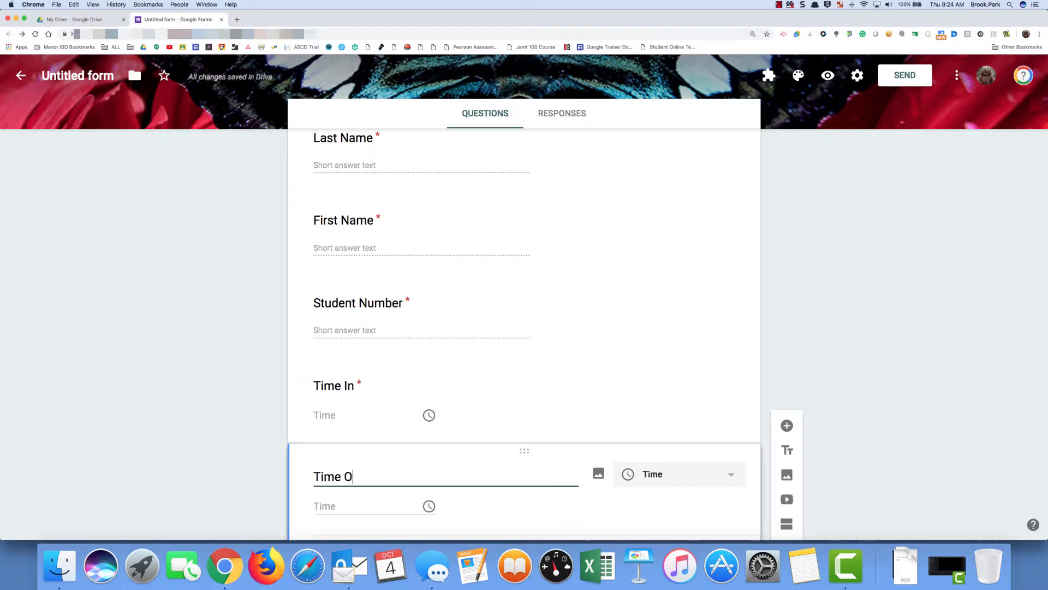
type("ut")
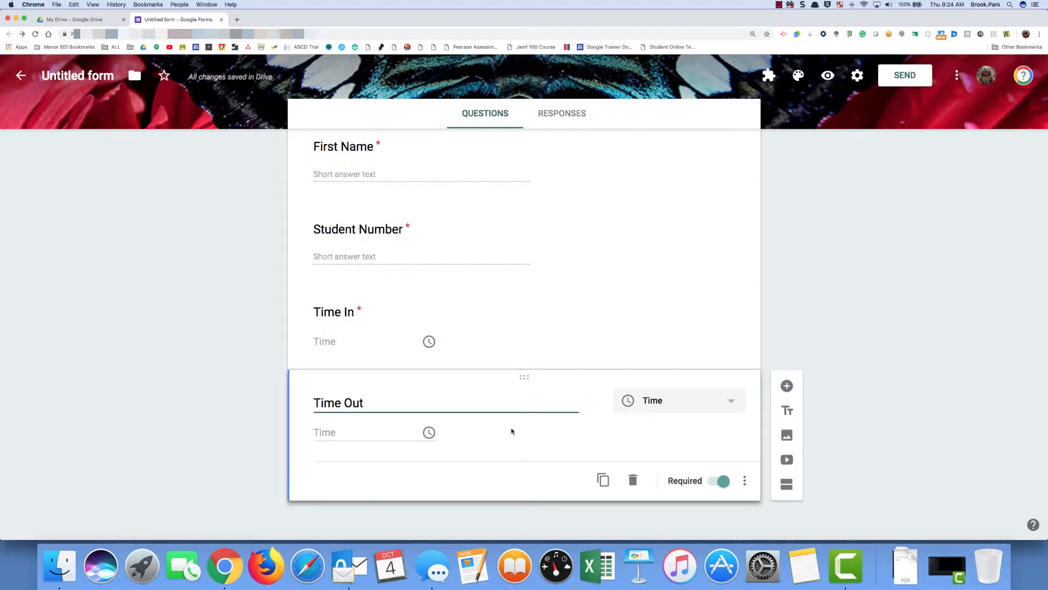
mouse_move(400, 325)
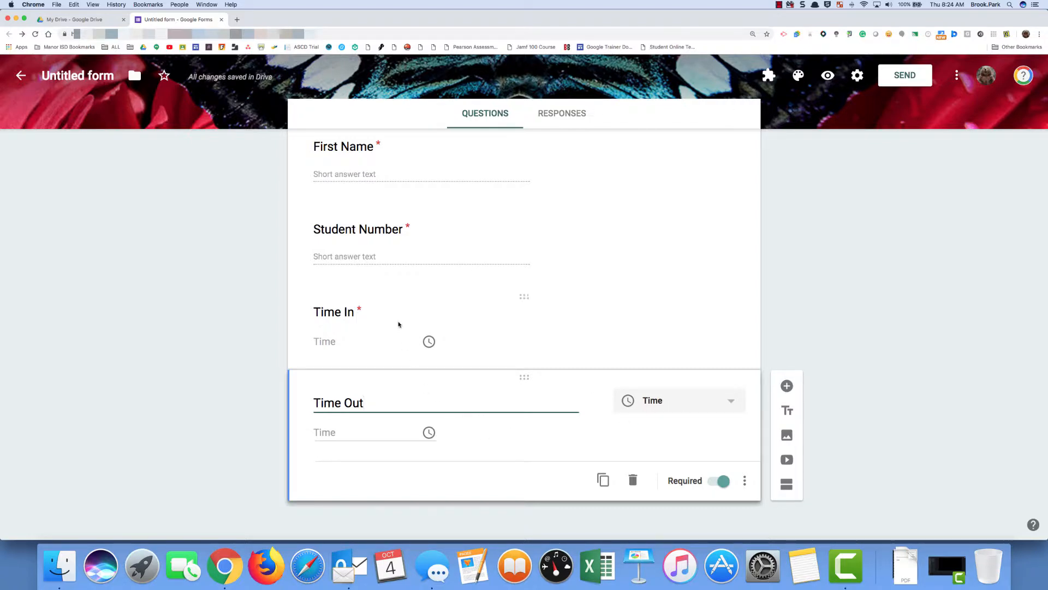
mouse_move(538, 319)
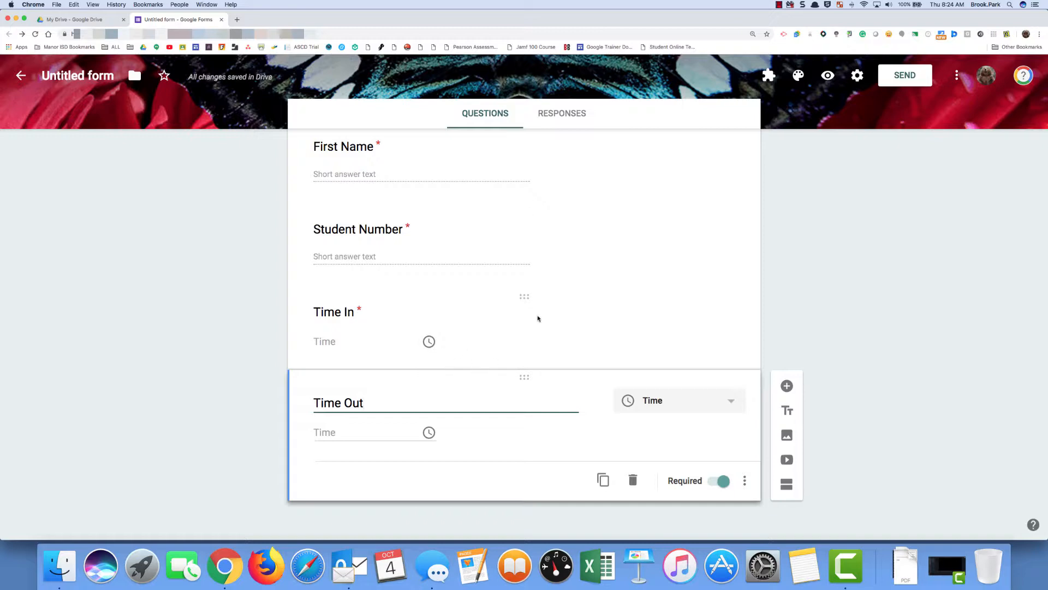
mouse_move(499, 349)
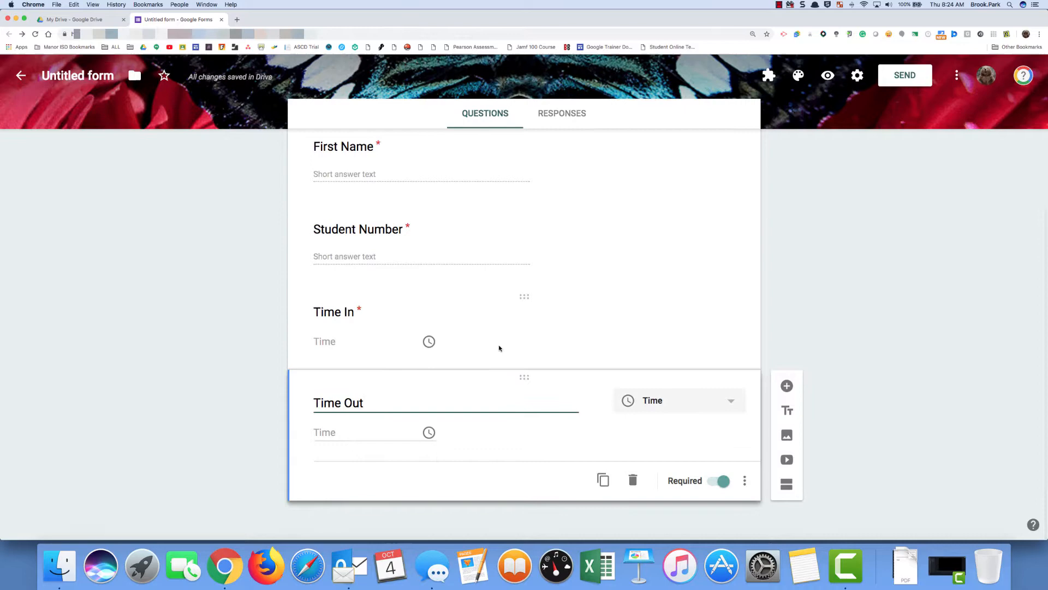
mouse_move(820, 128)
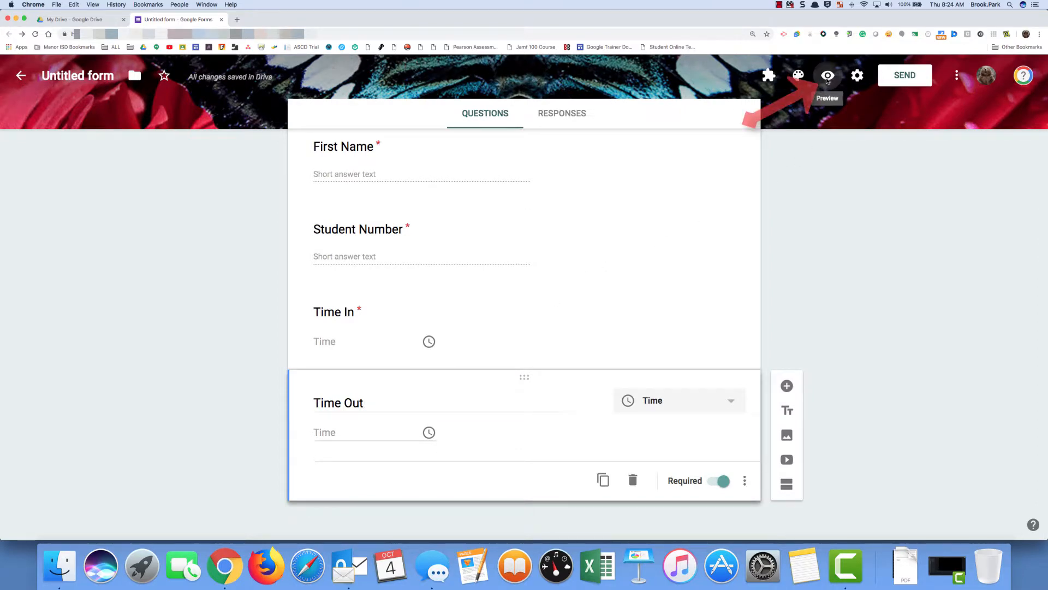
- Preview the live Cosmetology form's five questions, then go back to the editor
left_click(827, 75)
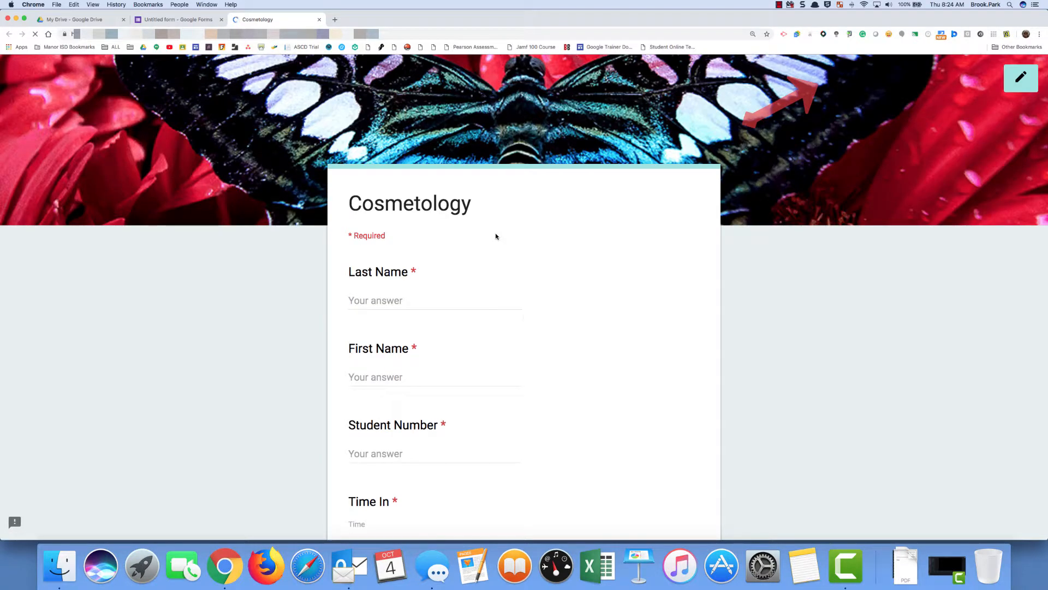
scroll("down", 3)
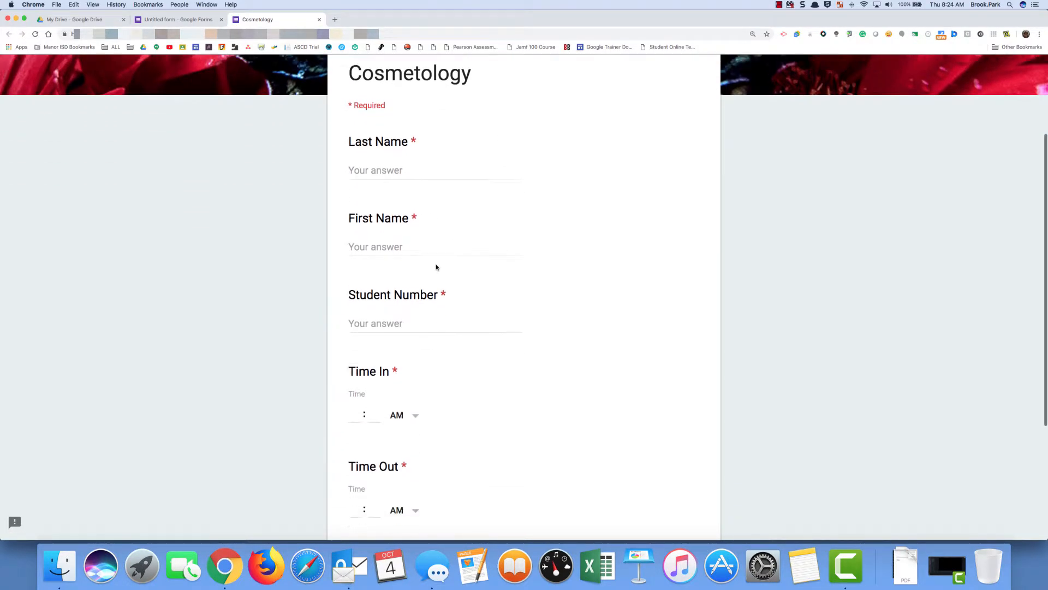
scroll("down", 3)
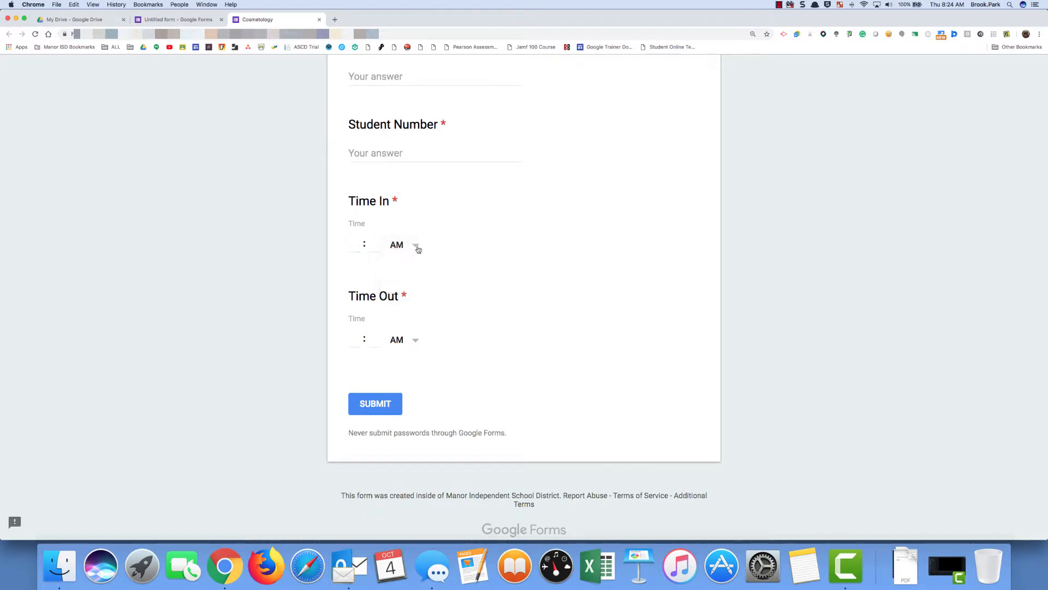
mouse_move(437, 339)
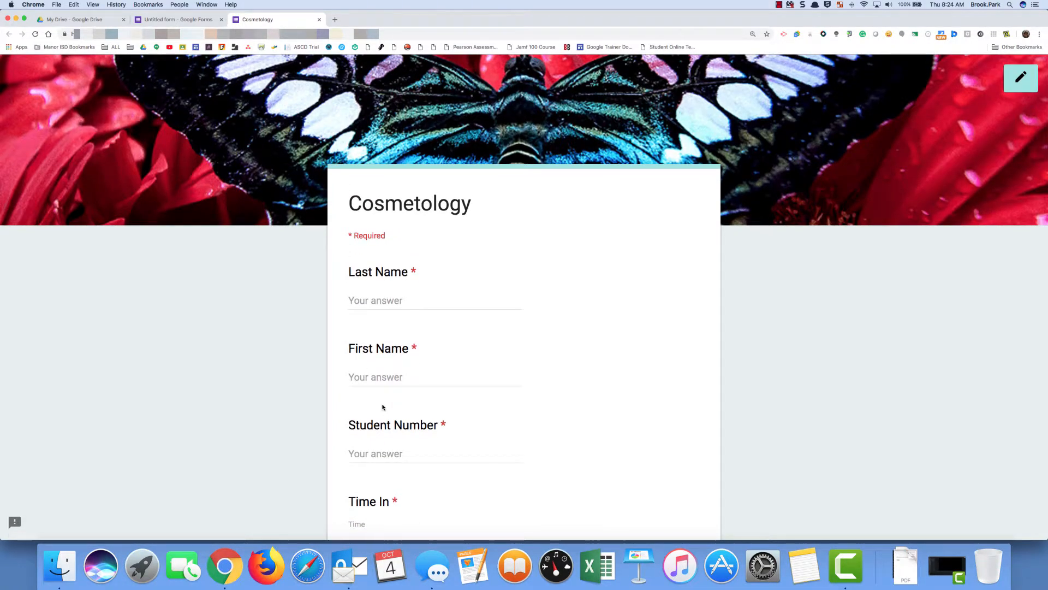
mouse_move(549, 230)
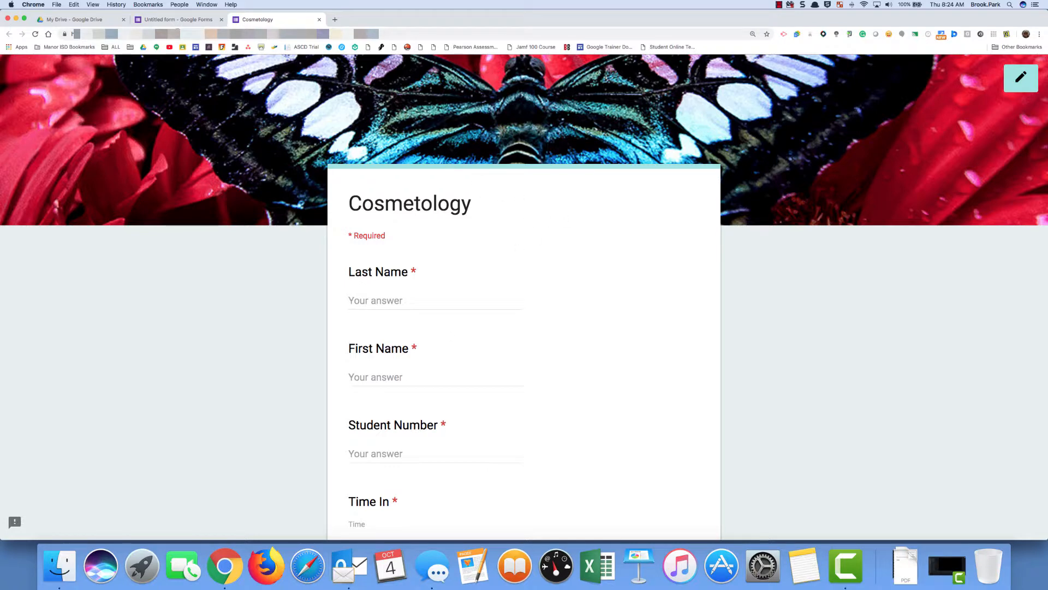
left_click(175, 19)
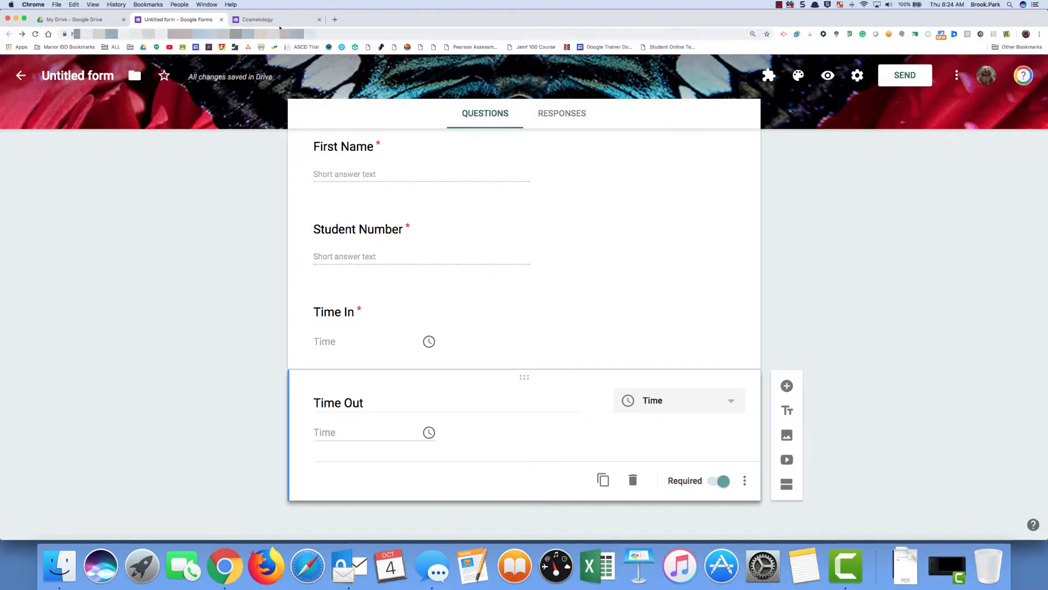
- Change the file name at the top left from 'Untitled form' to 'Cosmetology'
left_click(263, 19)
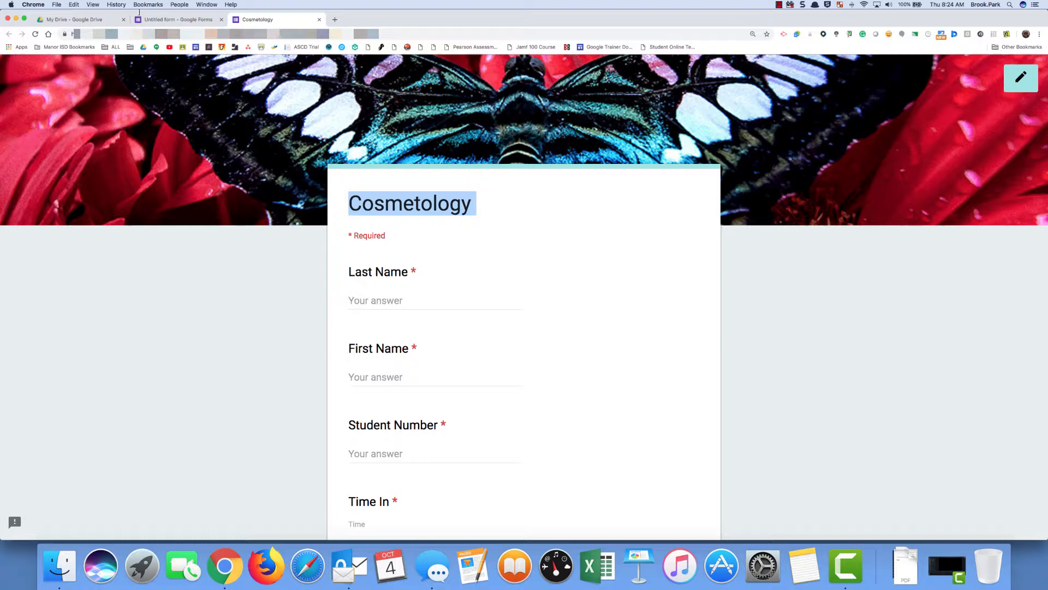
left_click(181, 20)
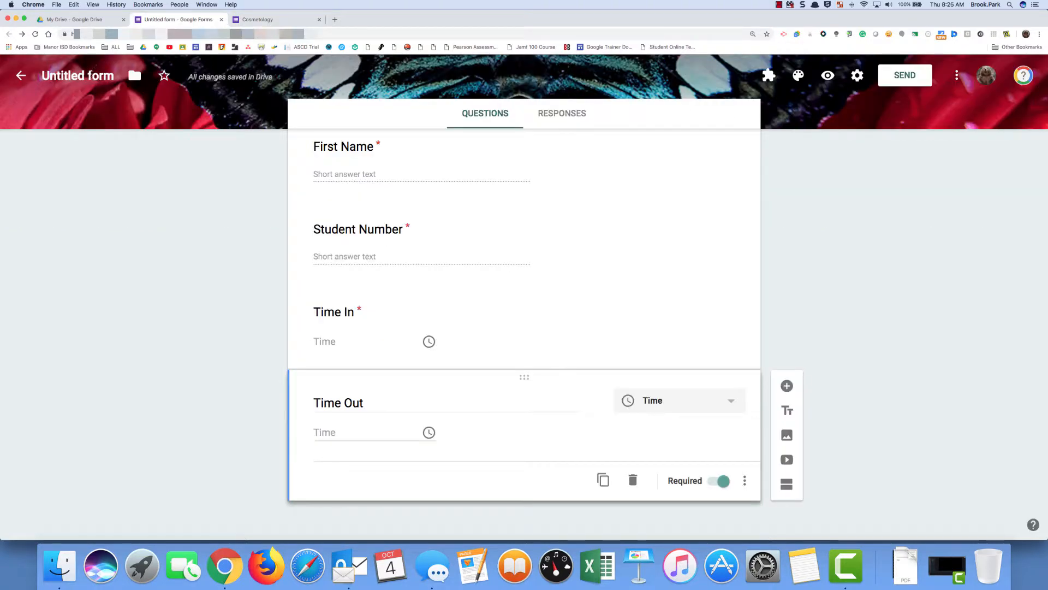
type("Cosmetology")
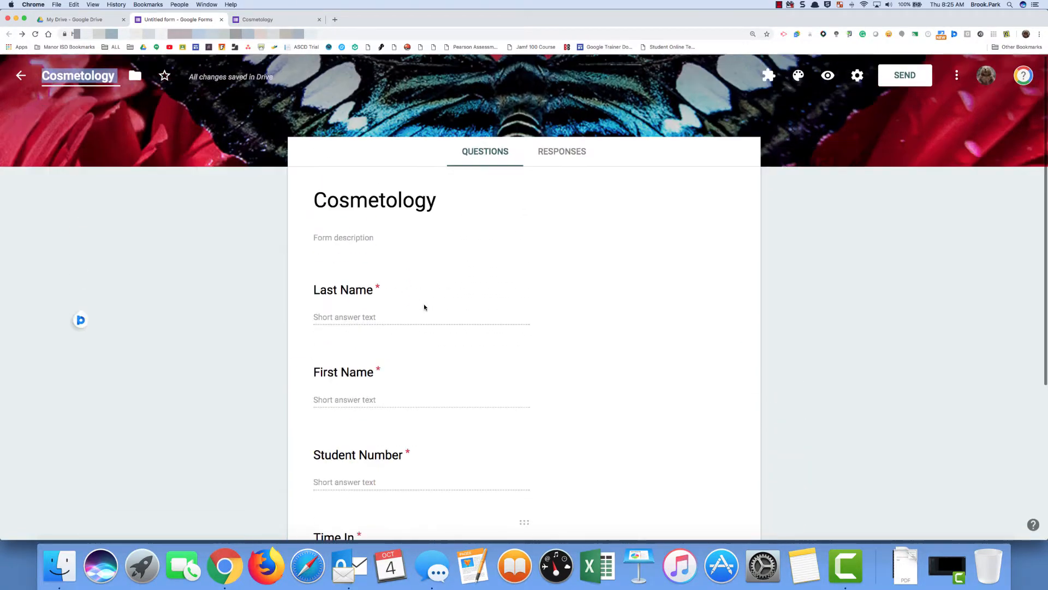
scroll("down", 3)
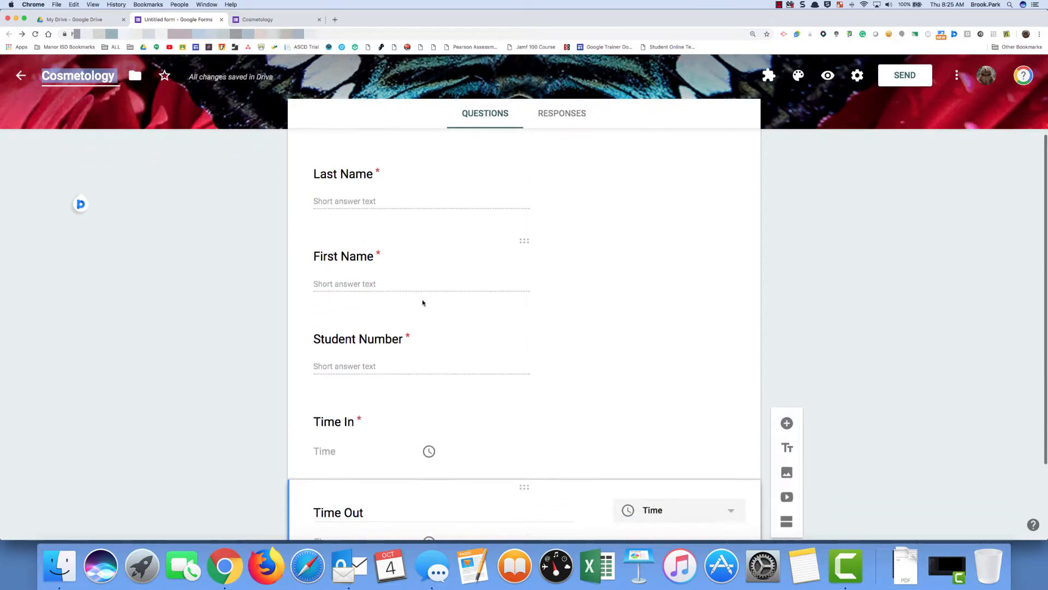
scroll("down", 3)
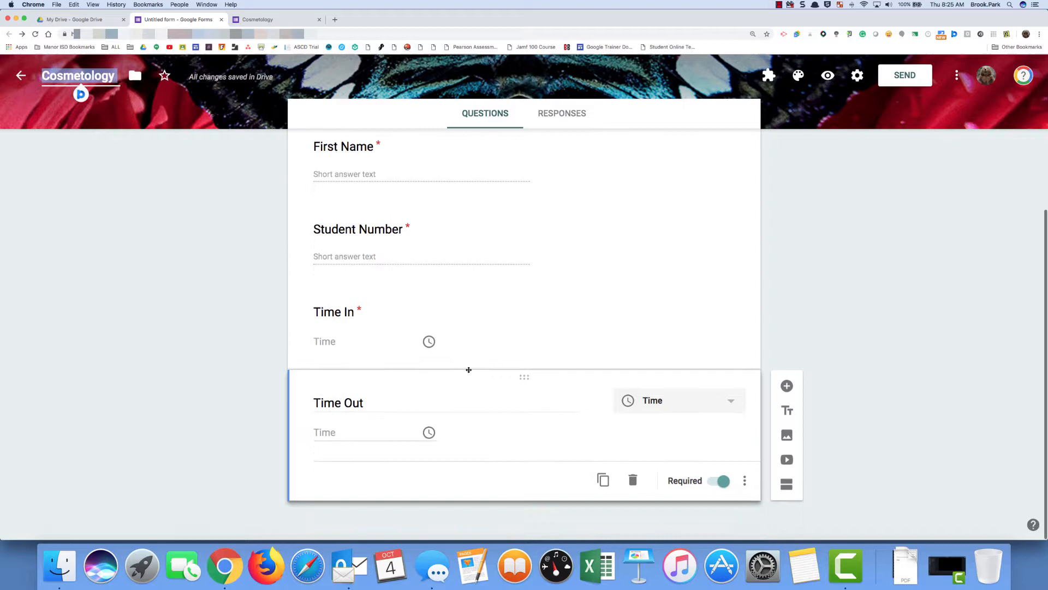
mouse_move(493, 414)
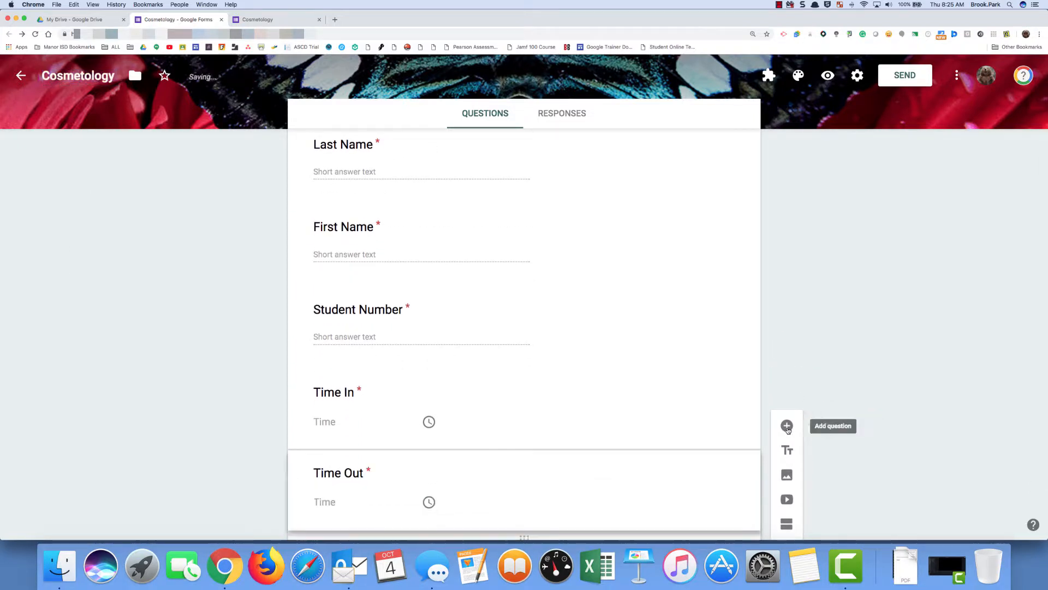
left_click(787, 426)
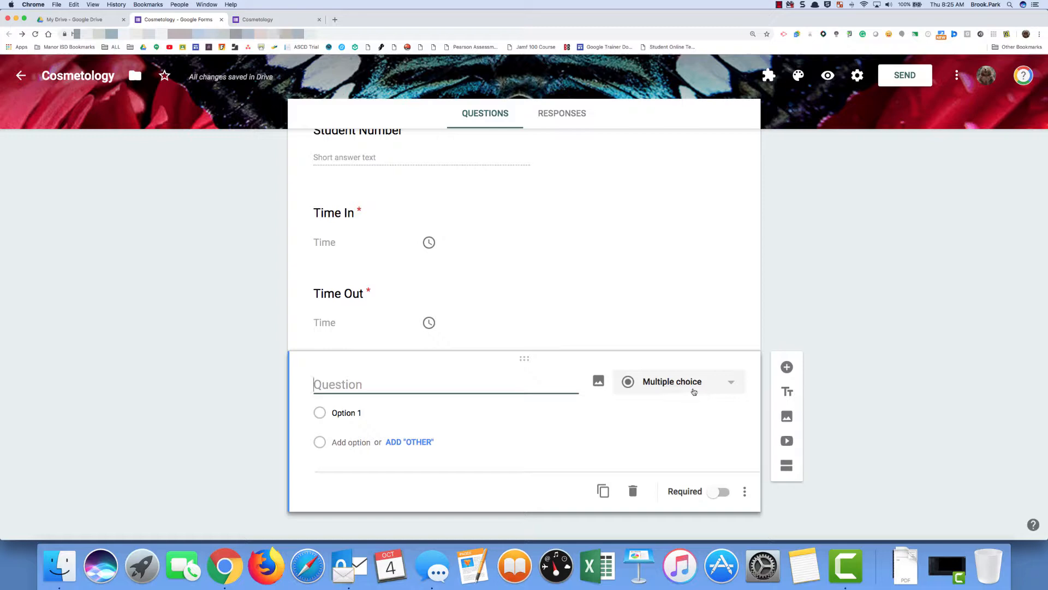
left_click(679, 382)
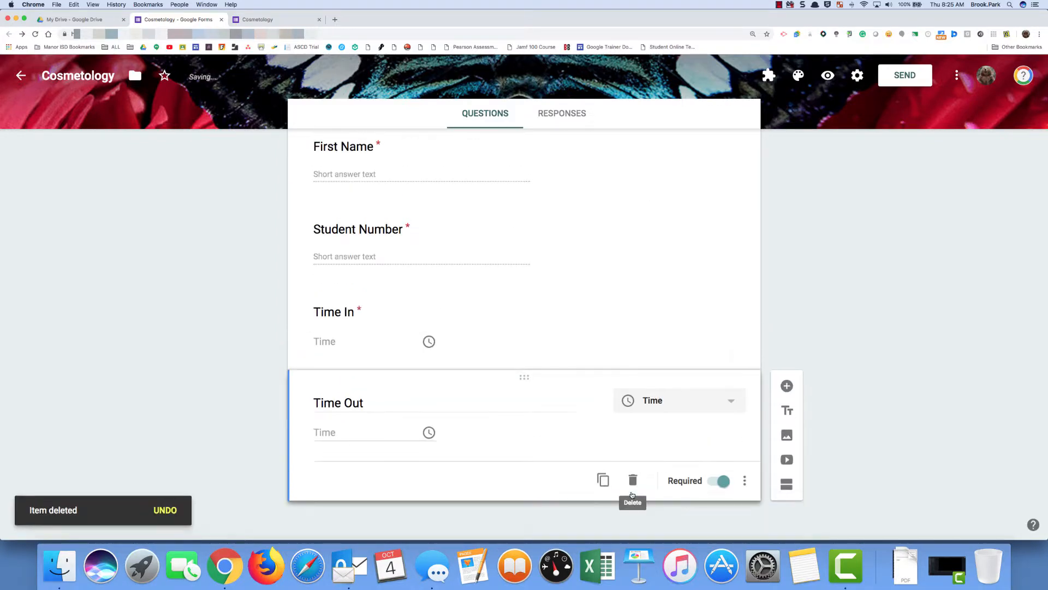
scroll("up", 3)
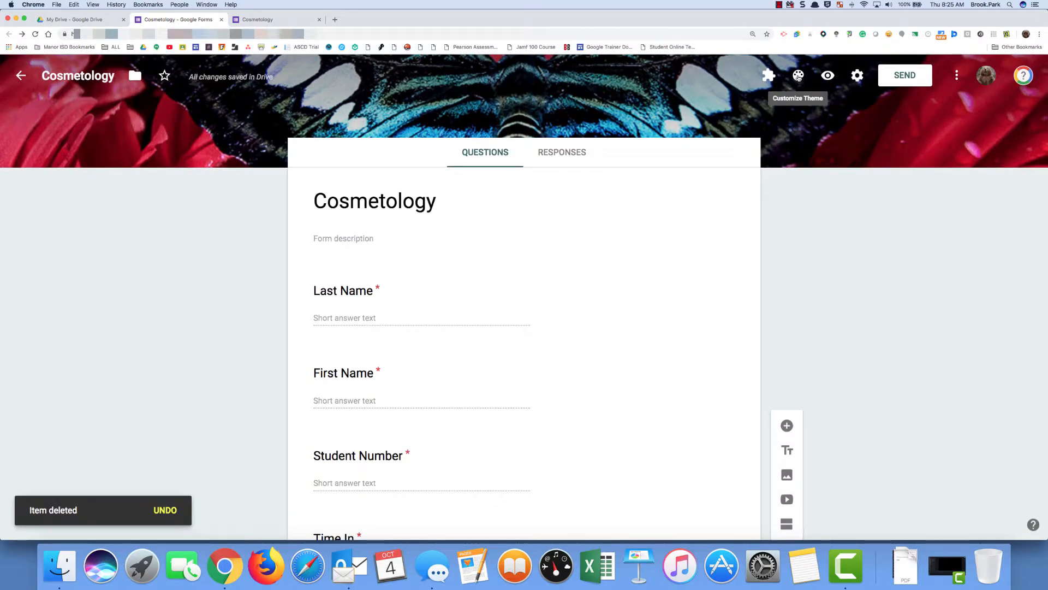
left_click(798, 76)
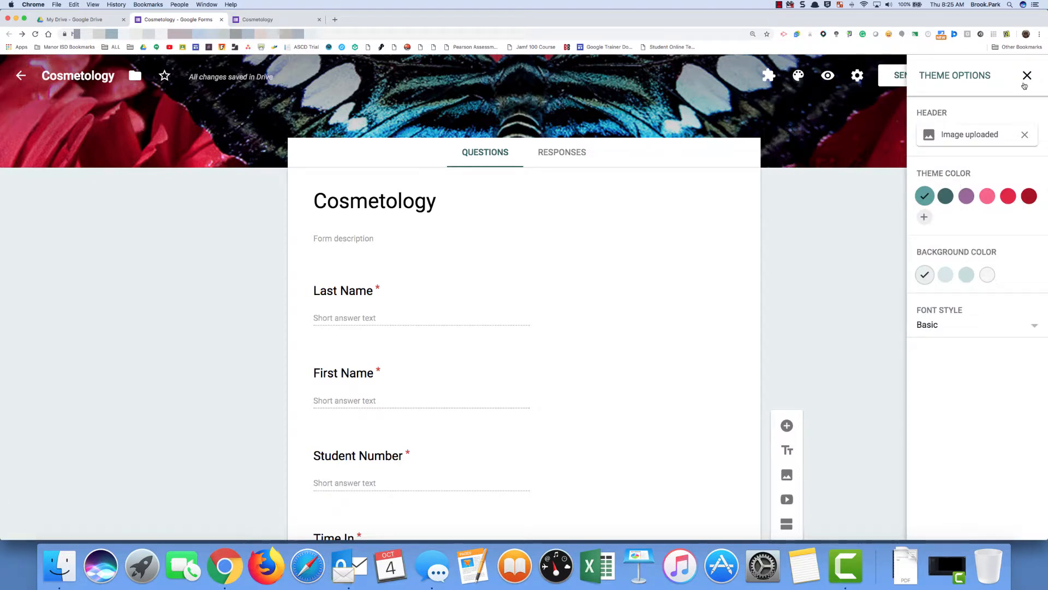
left_click(1025, 76)
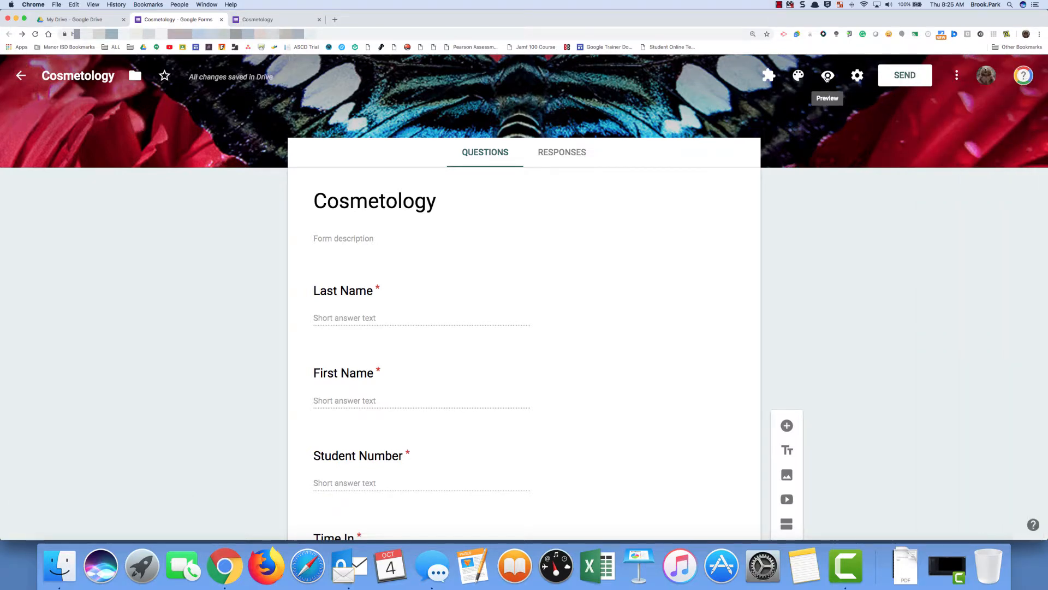
mouse_move(857, 75)
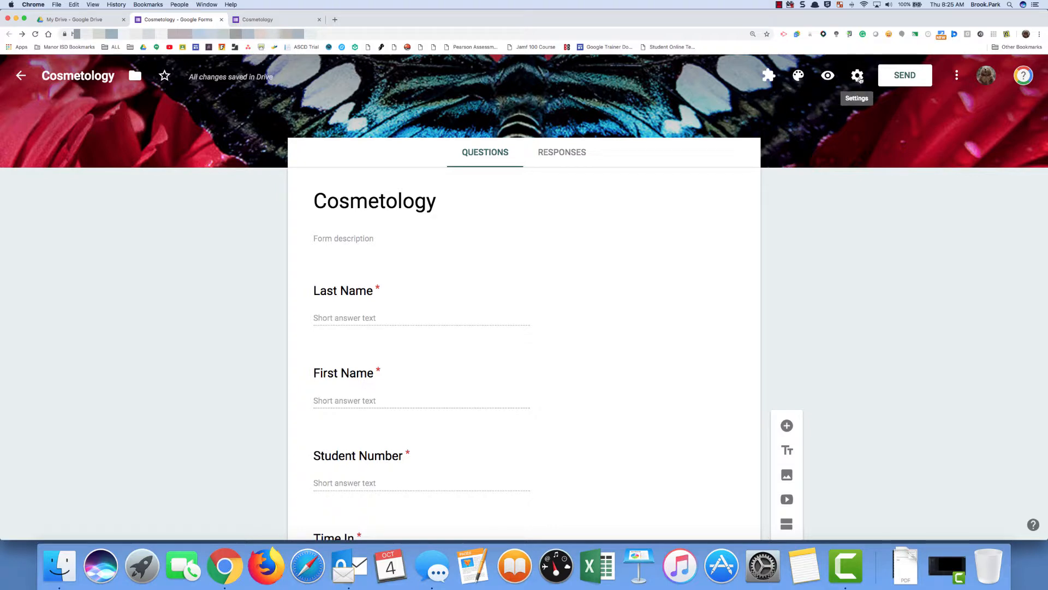
left_click(857, 75)
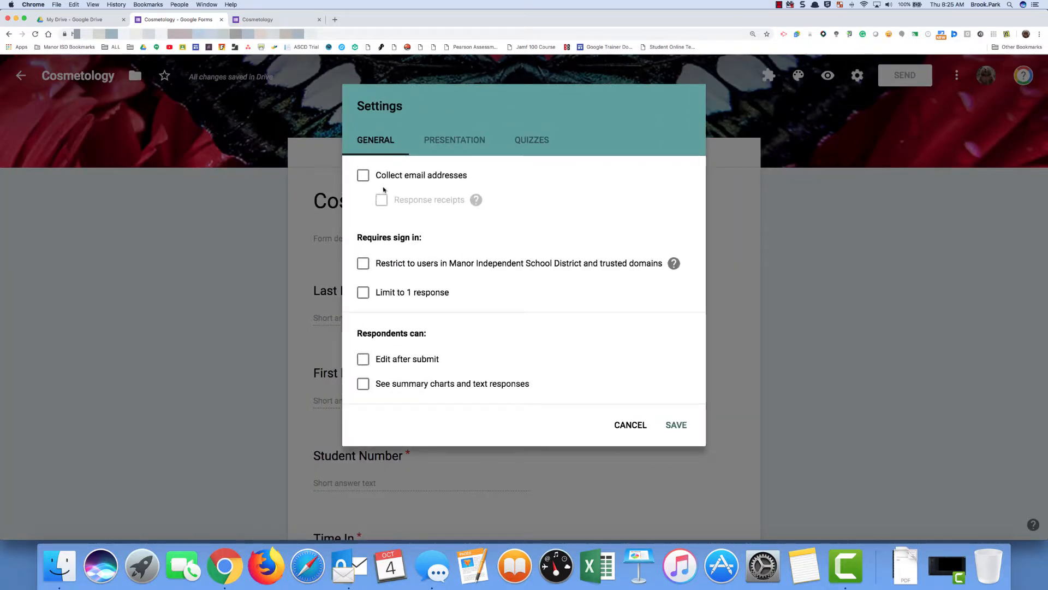
mouse_move(421, 185)
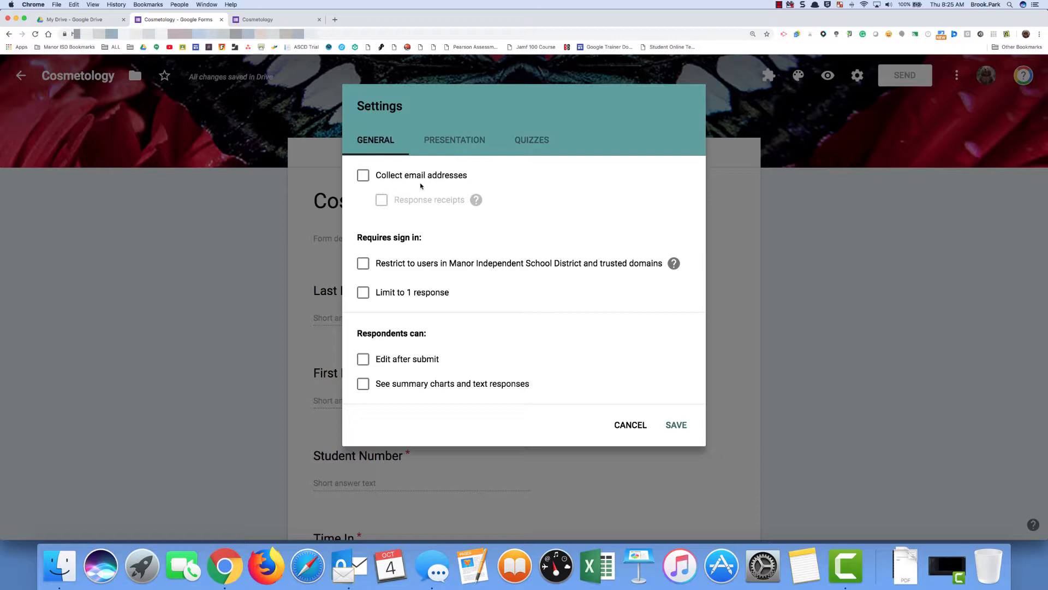
mouse_move(499, 319)
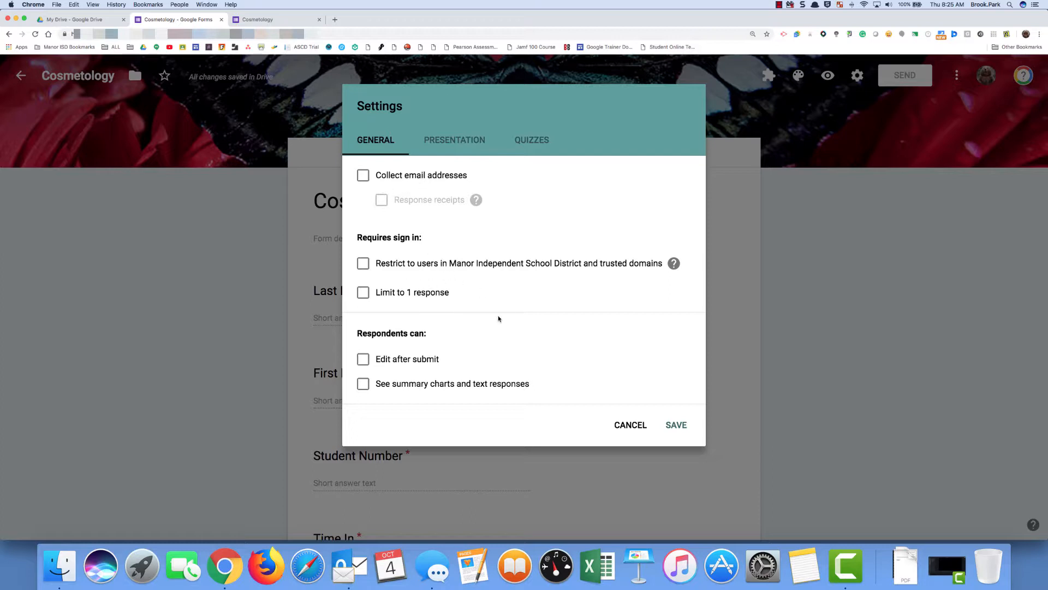
mouse_move(444, 157)
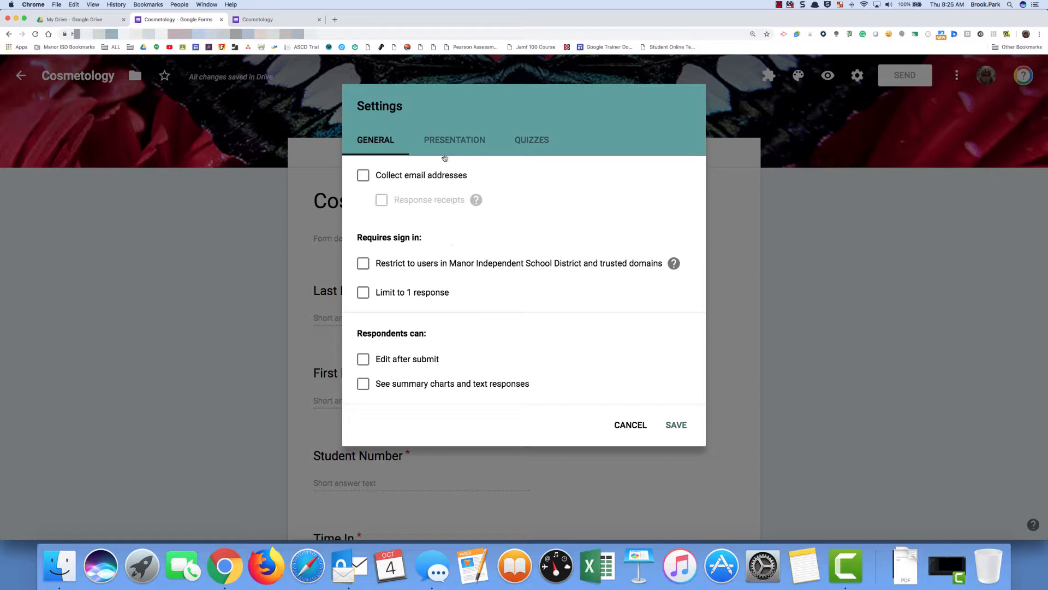
left_click(454, 139)
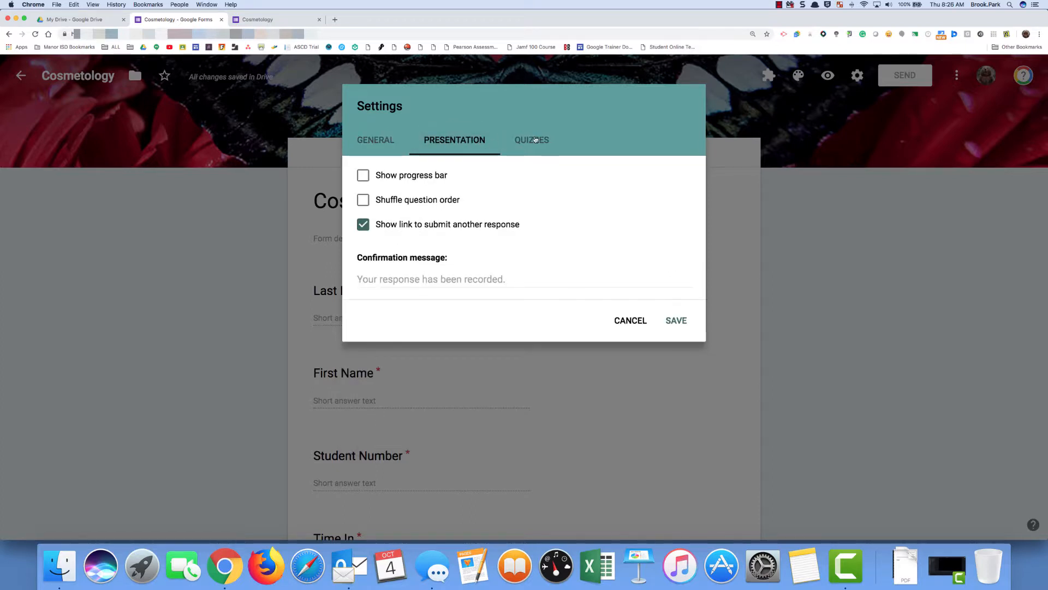
left_click(533, 139)
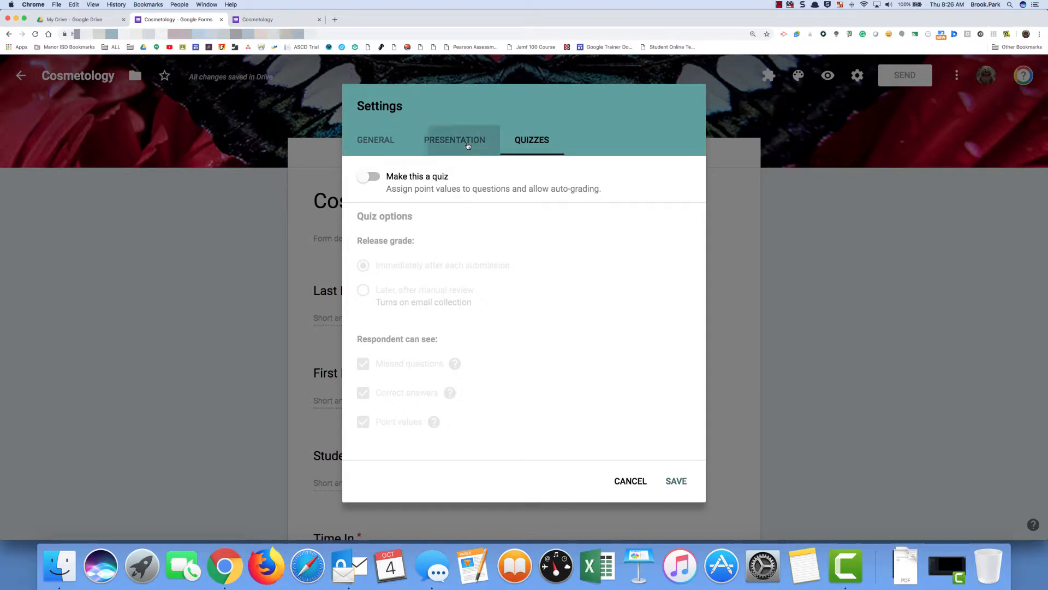
left_click(455, 140)
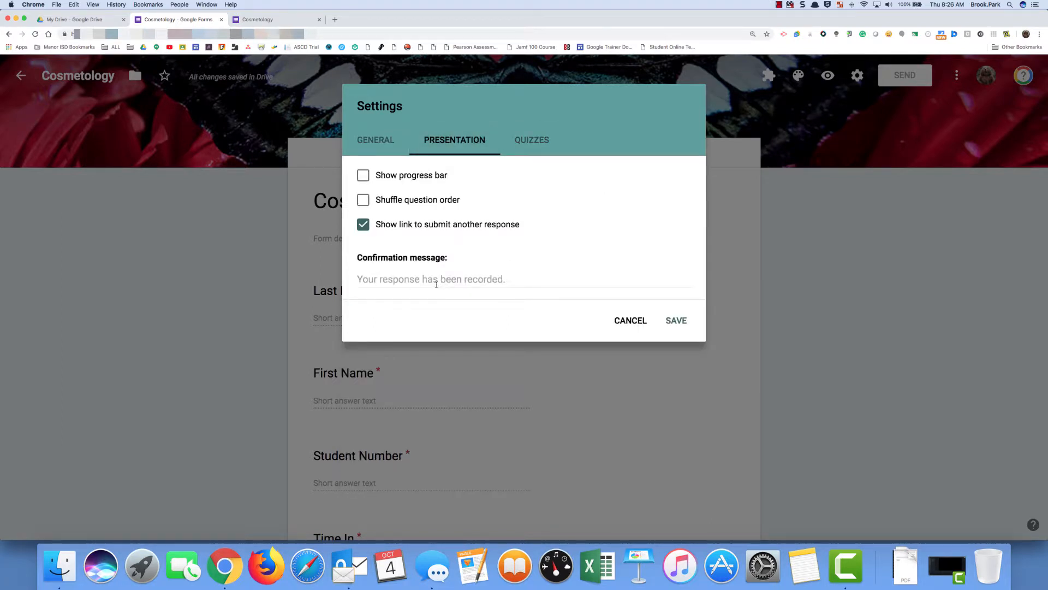
mouse_move(543, 294)
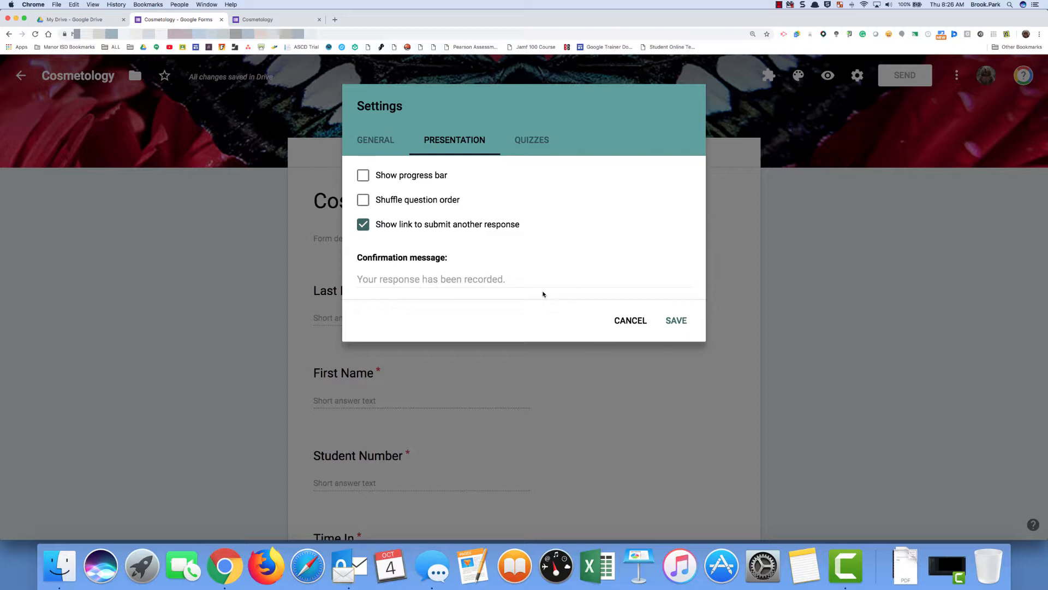
mouse_move(379, 233)
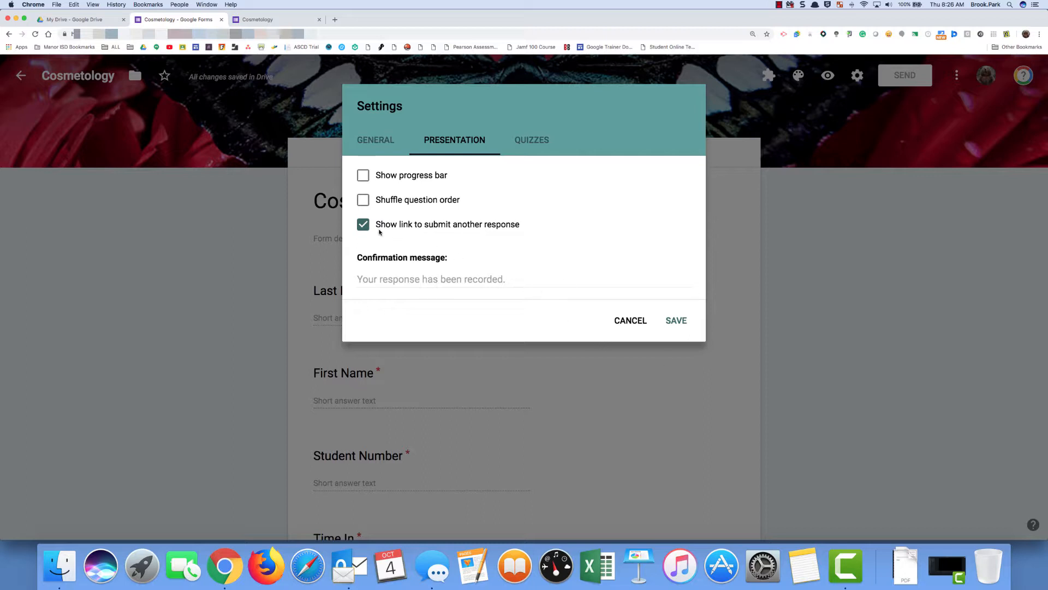
mouse_move(442, 227)
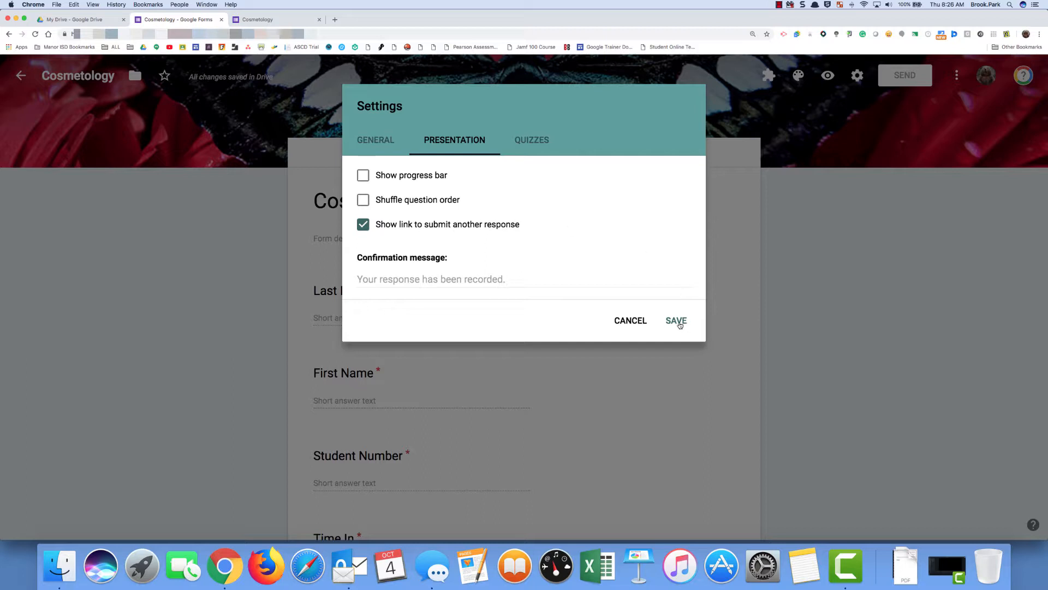
left_click(676, 321)
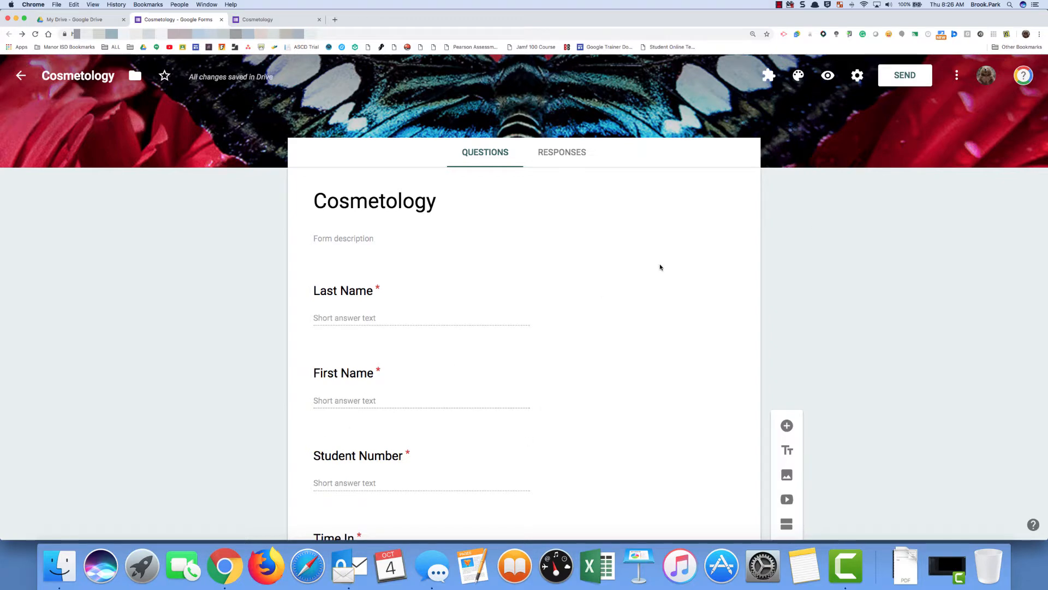
mouse_move(891, 97)
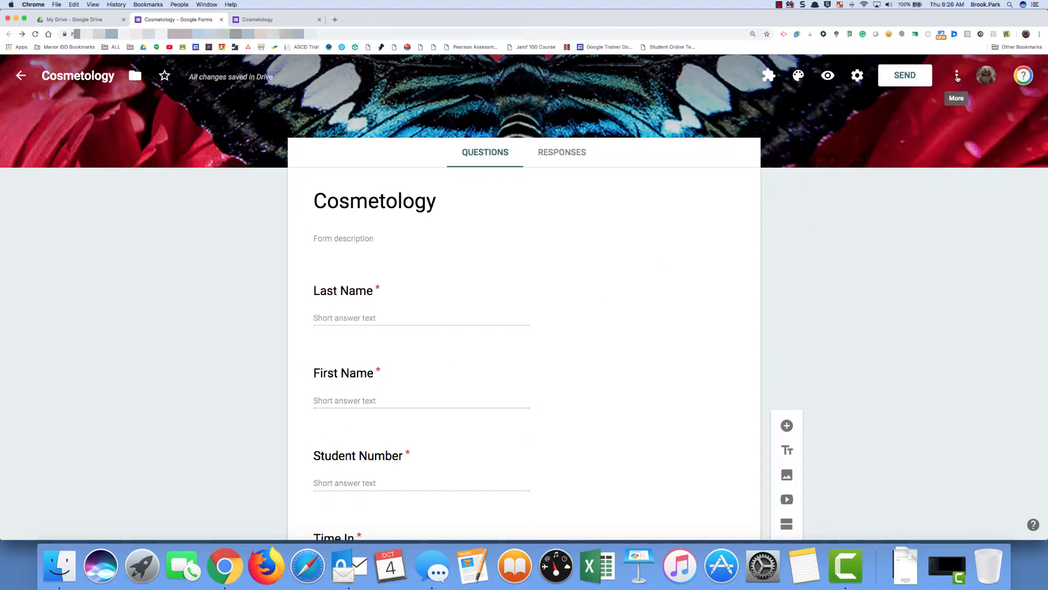
- Open the Cosmetology form's collaborator sharing settings from the More menu
left_click(955, 76)
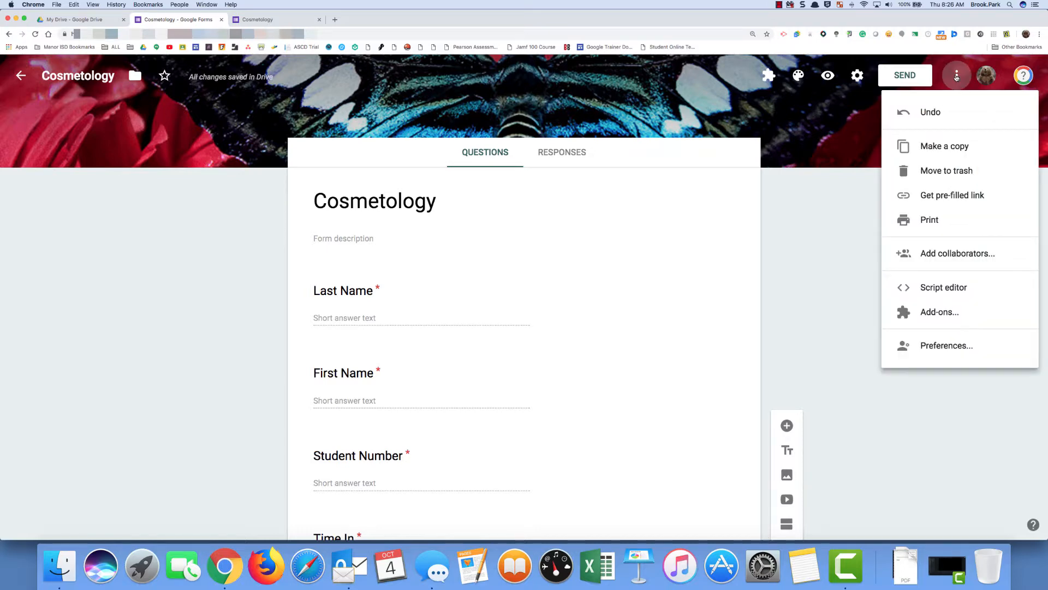
mouse_move(966, 258)
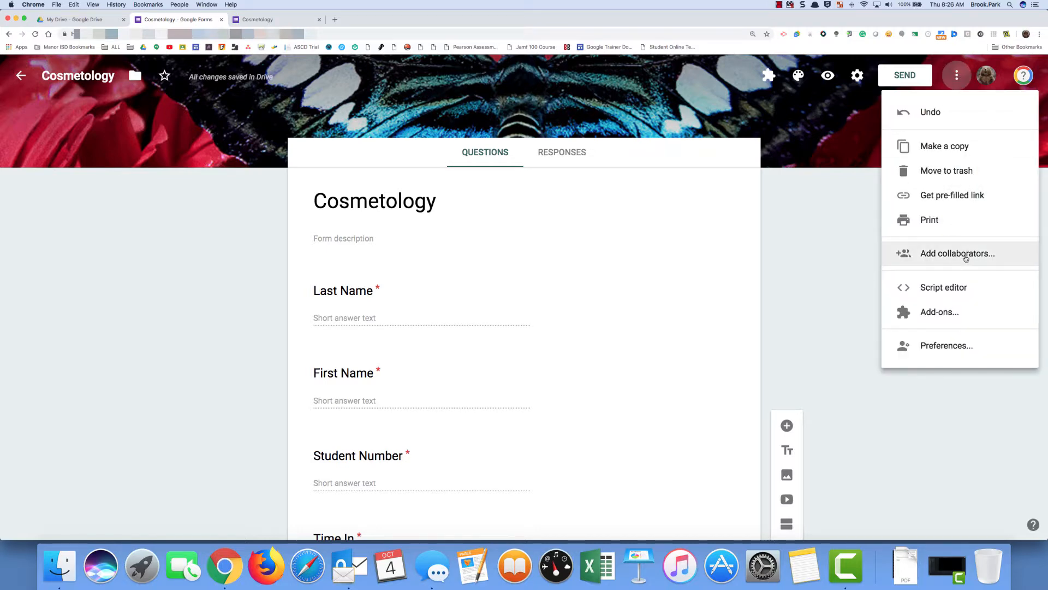
left_click(957, 254)
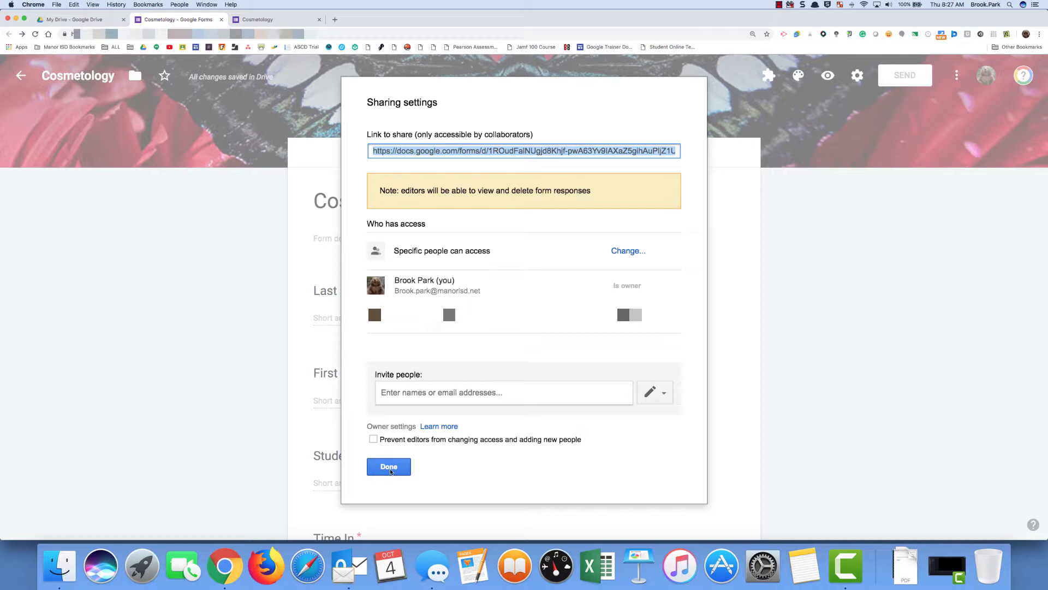
mouse_move(446, 413)
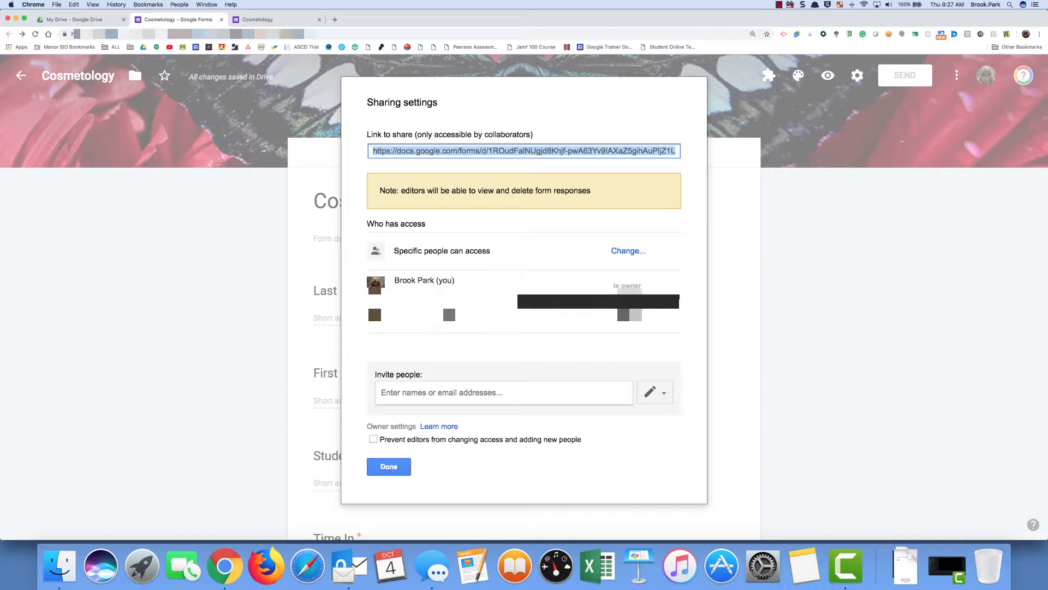
- Make the other collaborator 'Is owner', save and confirm the transfer, then close sharing
left_click(630, 314)
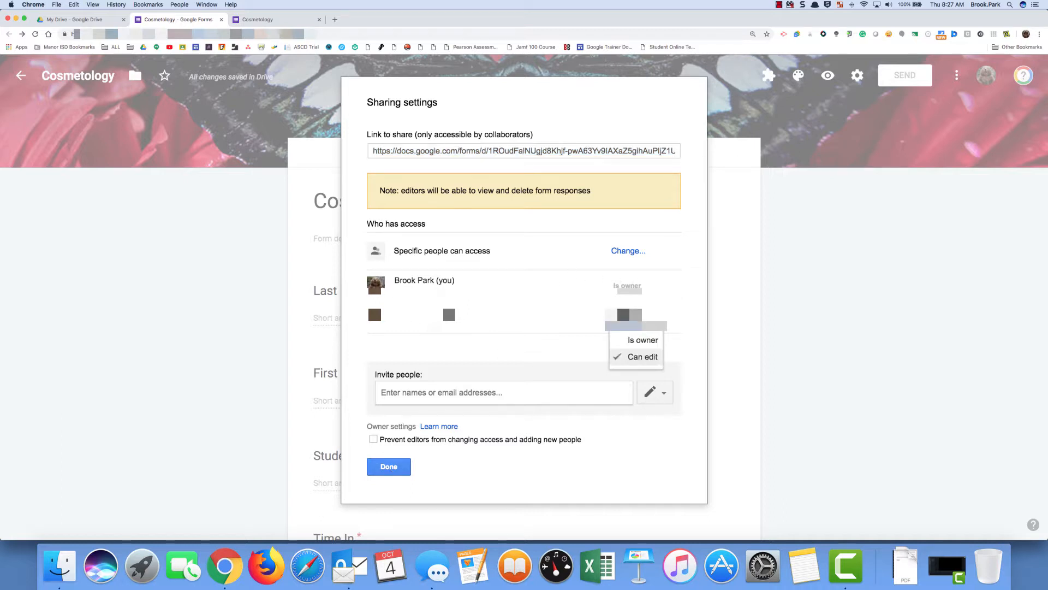
left_click(643, 356)
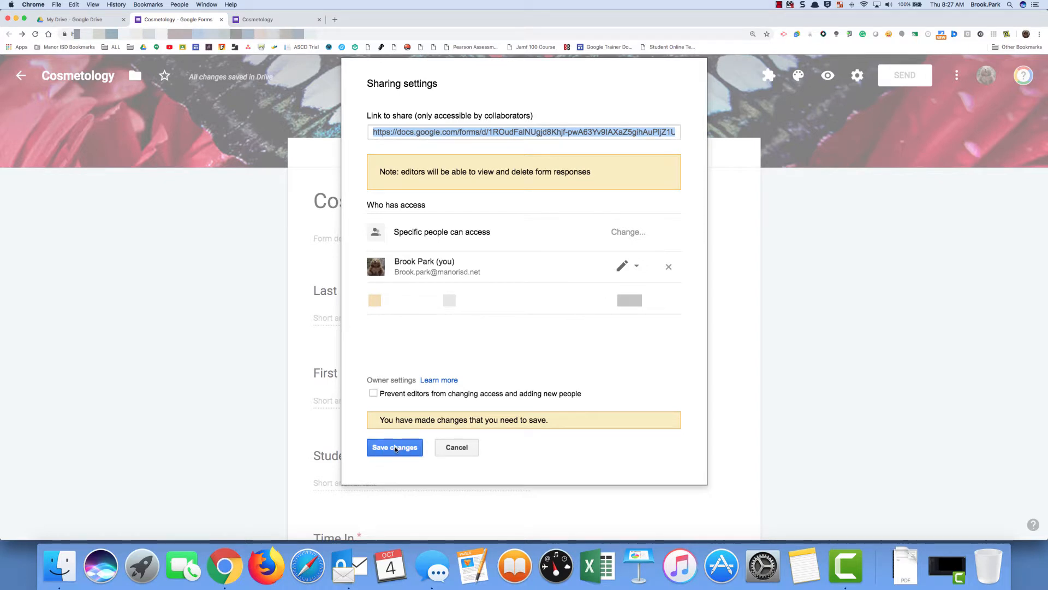
left_click(395, 447)
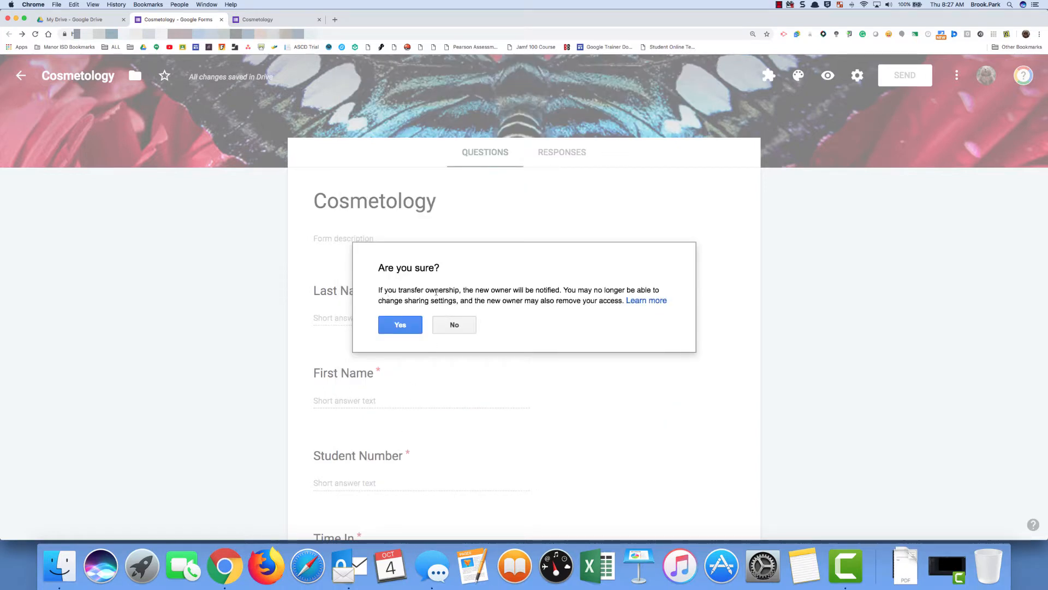
mouse_move(572, 299)
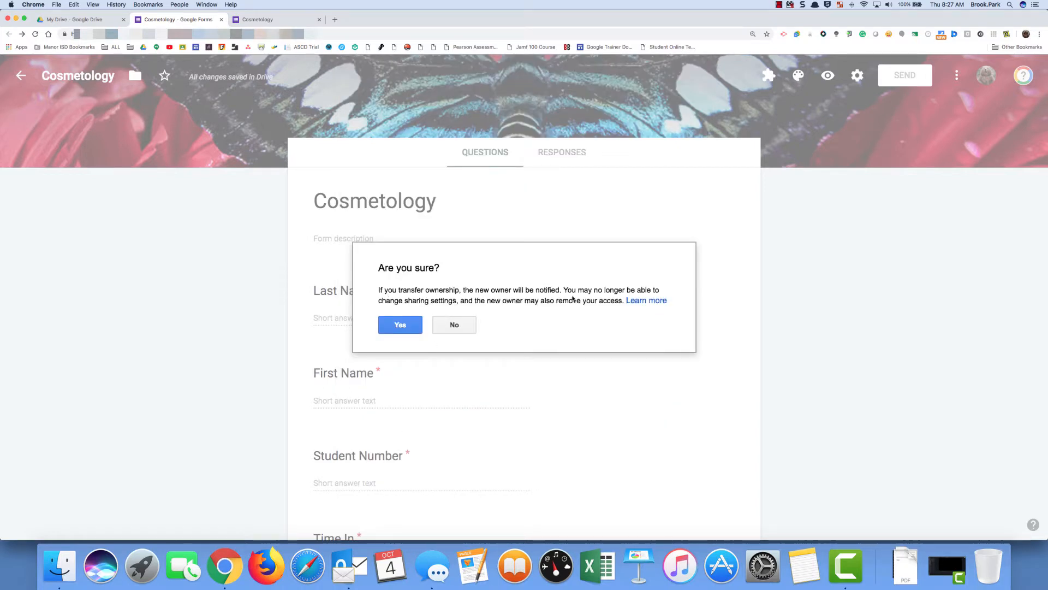
mouse_move(574, 314)
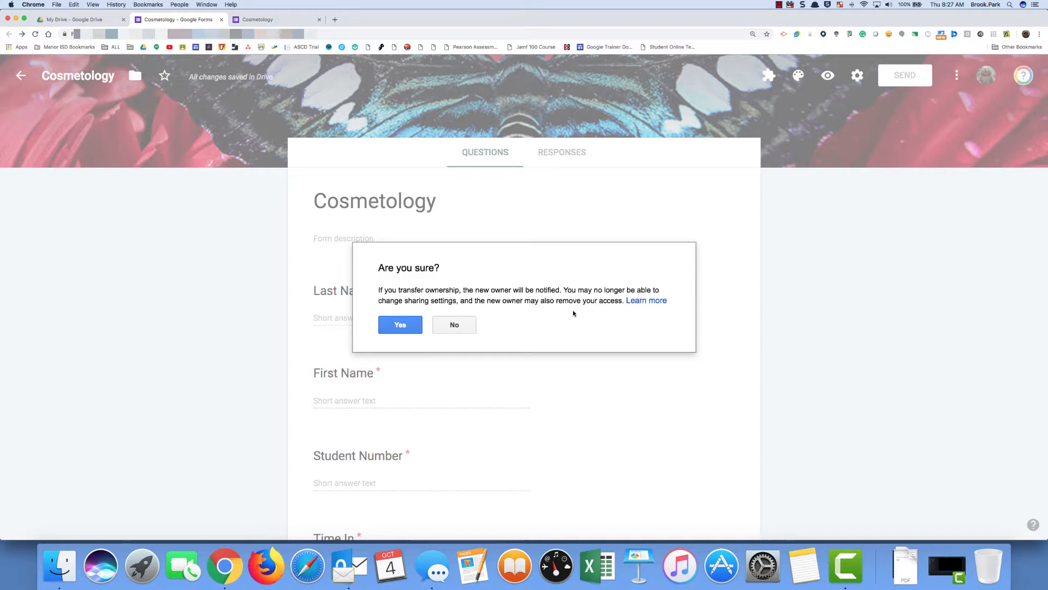
mouse_move(468, 251)
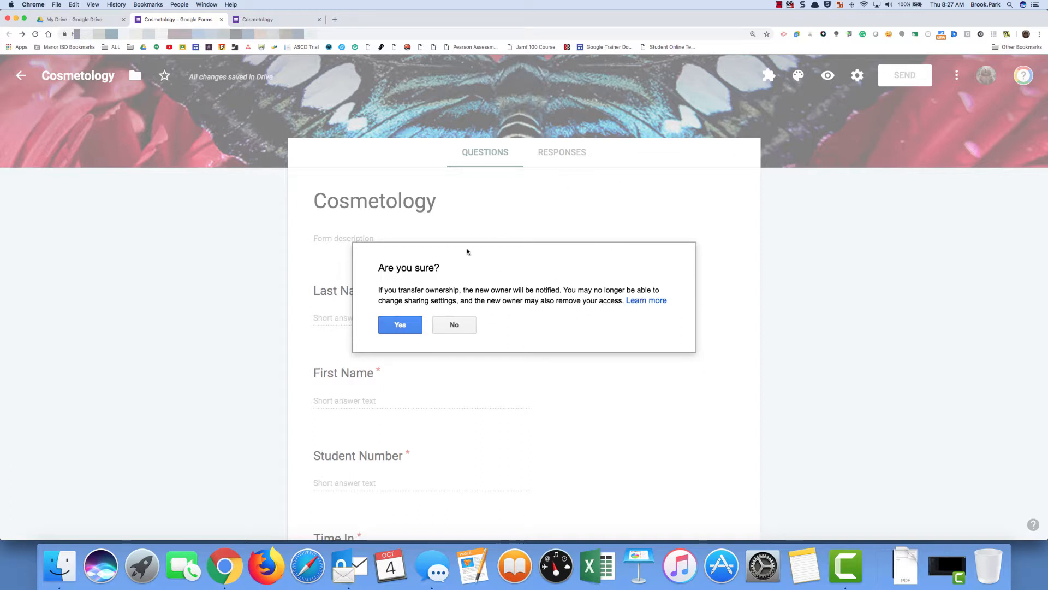
mouse_move(594, 168)
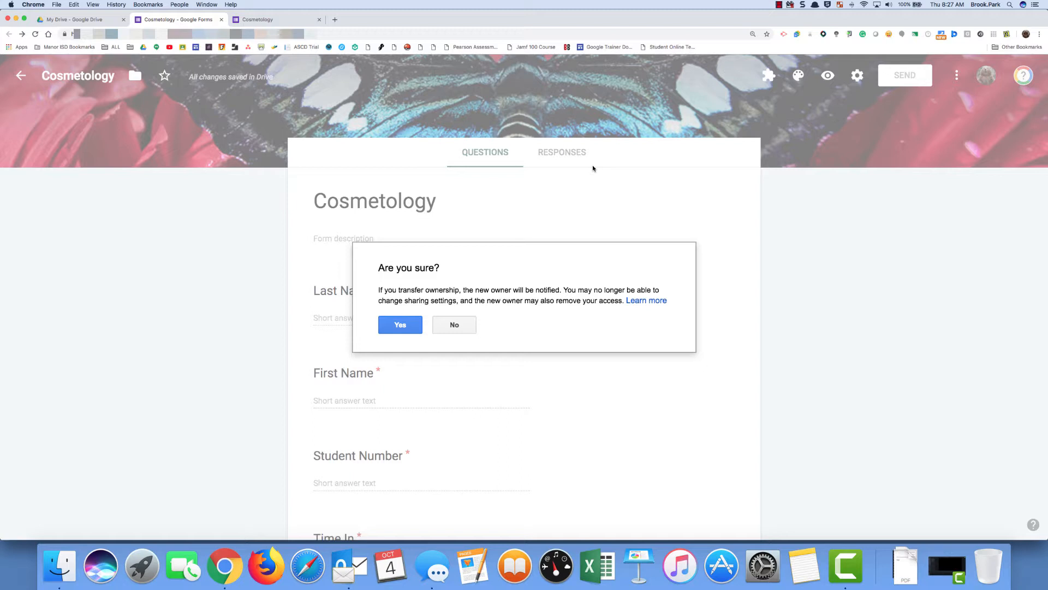
mouse_move(456, 368)
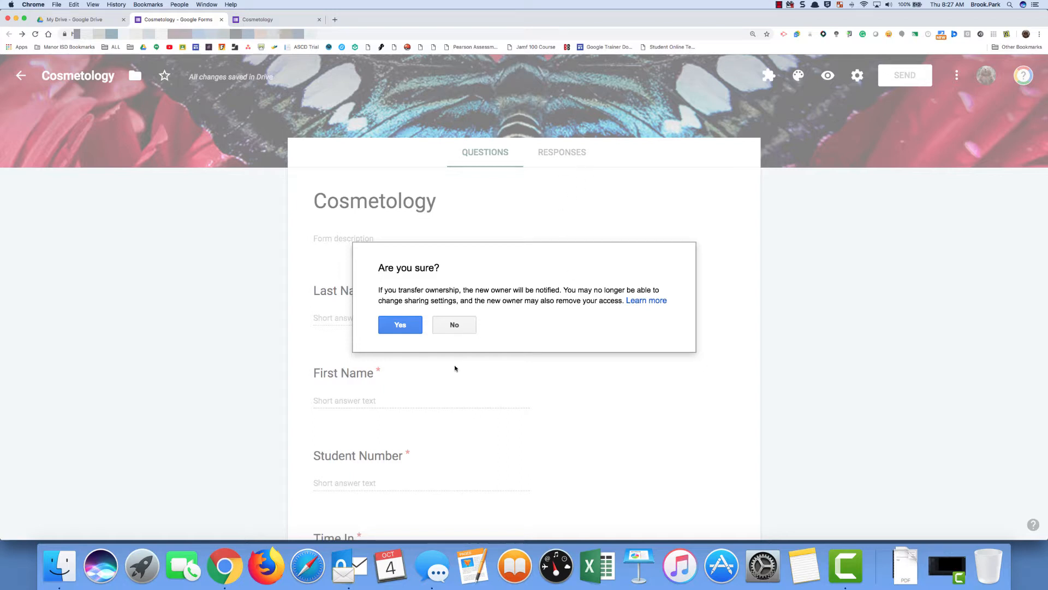
left_click(401, 324)
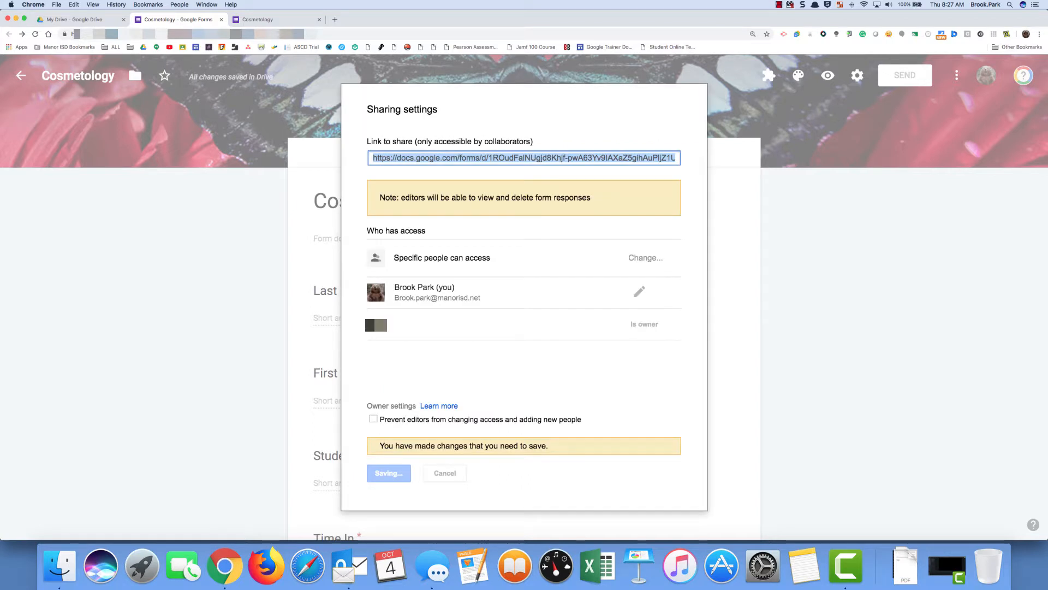
left_click(389, 473)
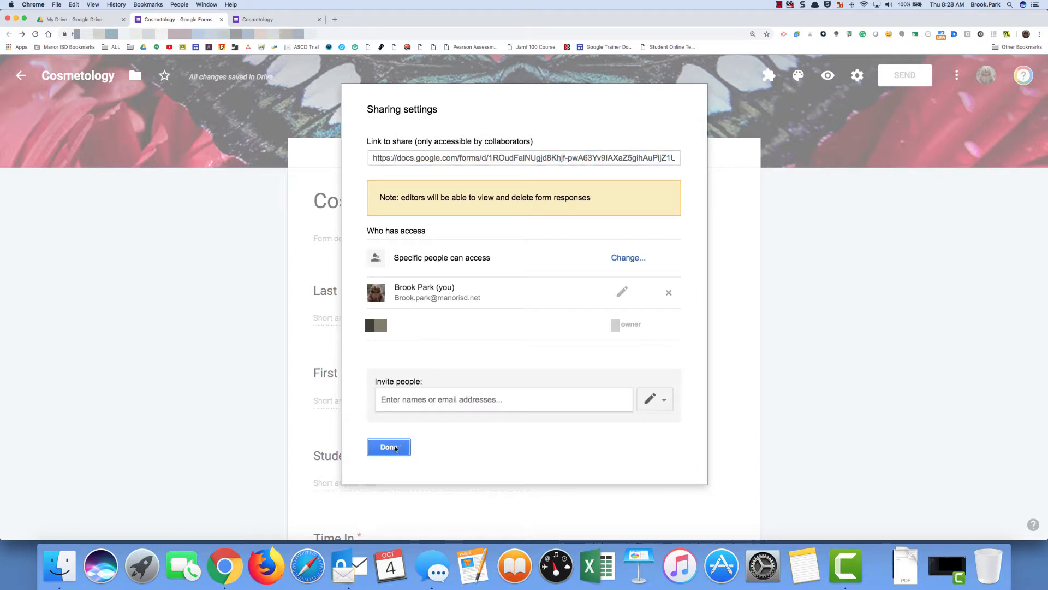
mouse_move(528, 307)
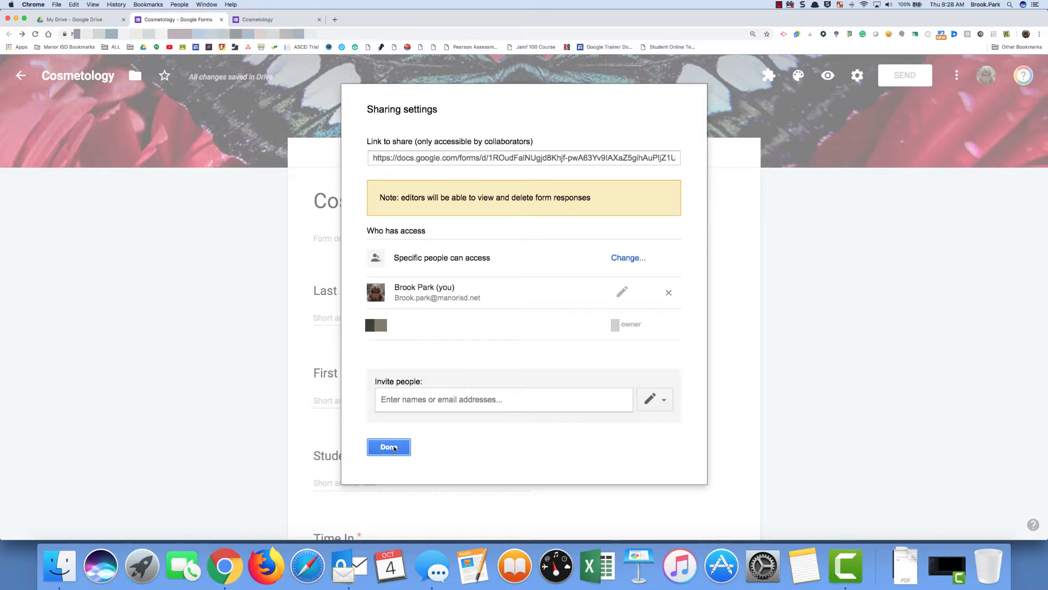
left_click(388, 447)
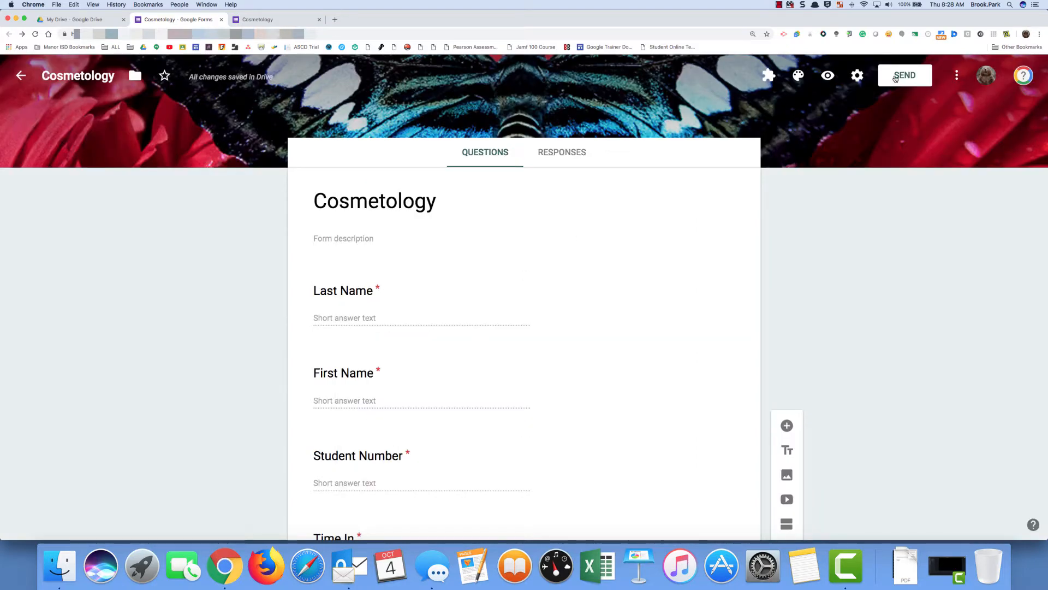
- Copy the Cosmetology form's link with Shorten URL ticked in Send options
left_click(905, 75)
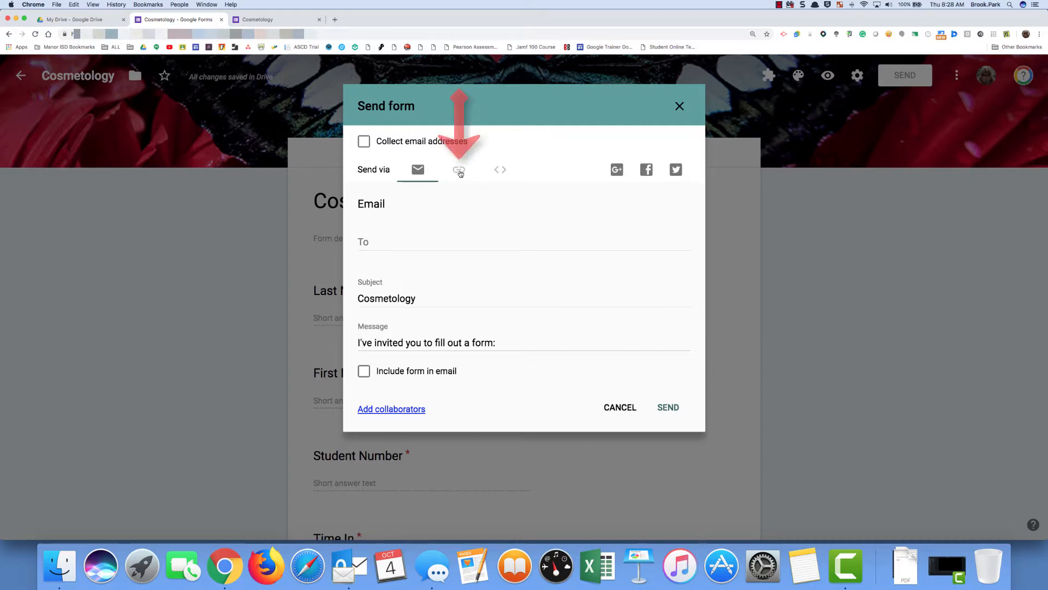
left_click(459, 169)
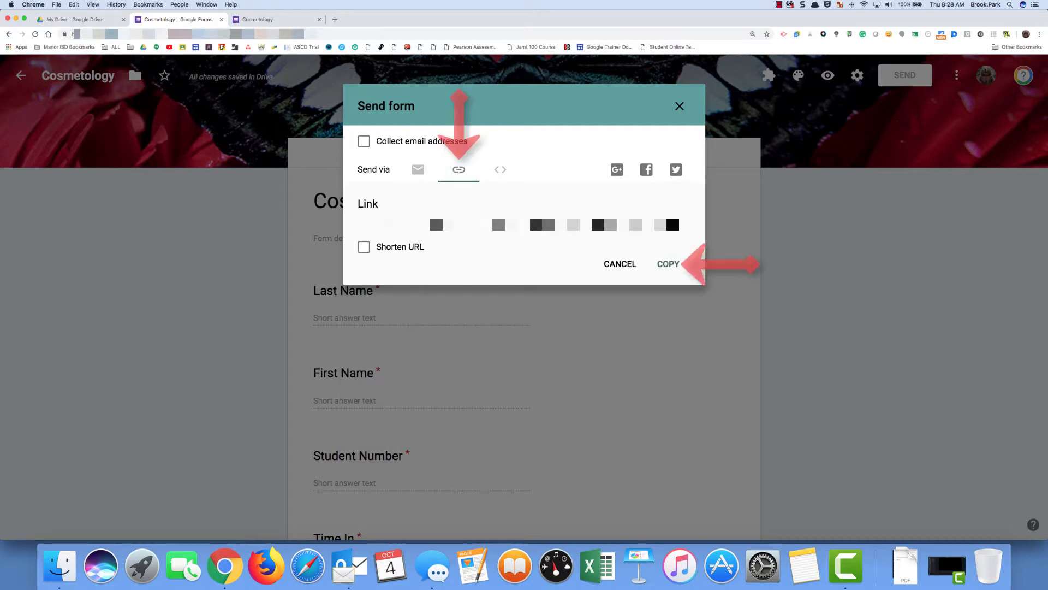
left_click(364, 247)
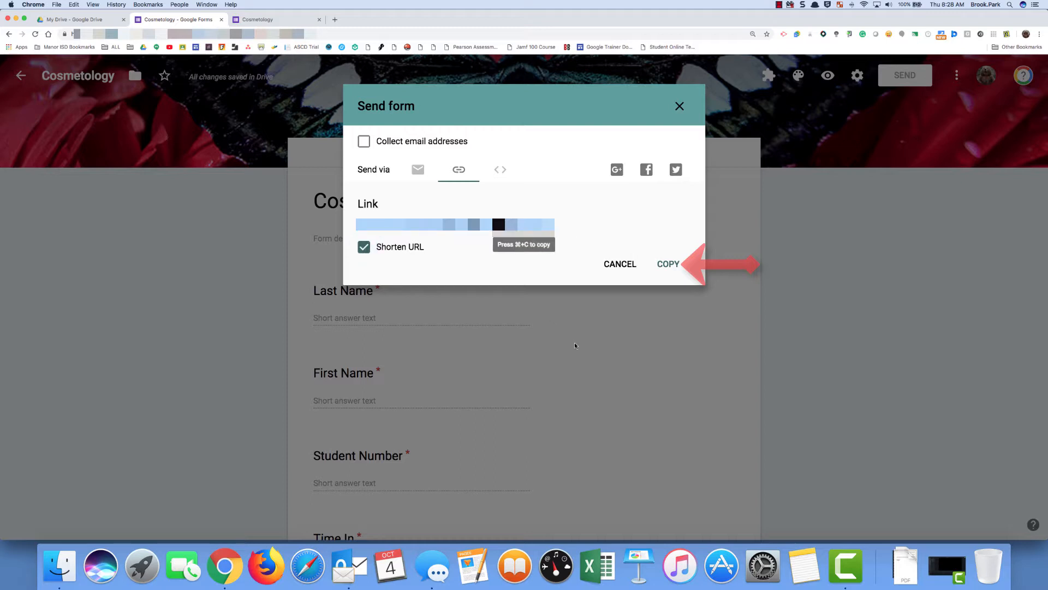
left_click(668, 263)
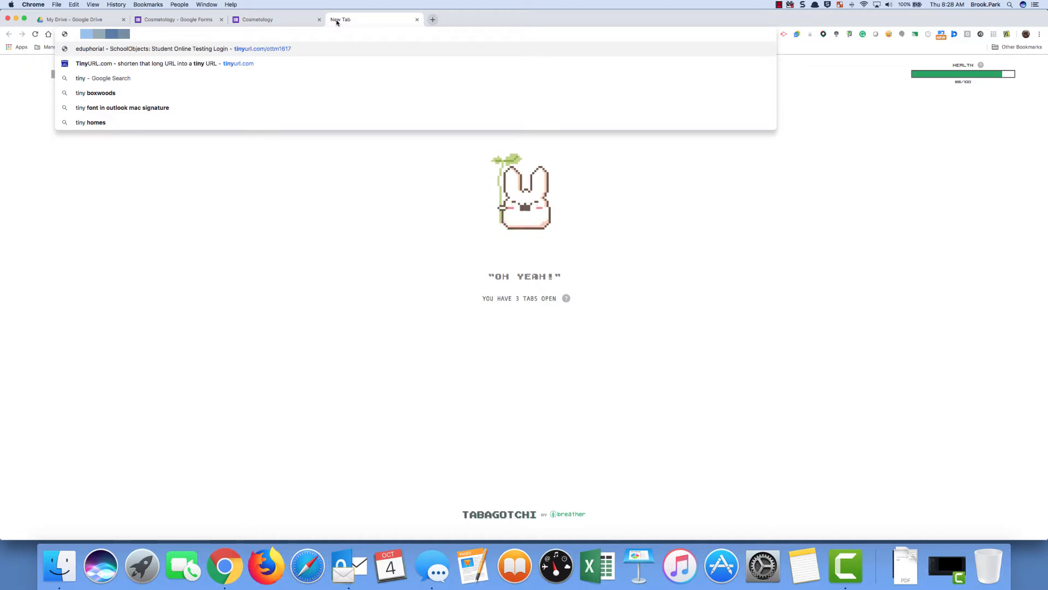
- Open the TinyURL link-shortening site in the browser
left_click(159, 62)
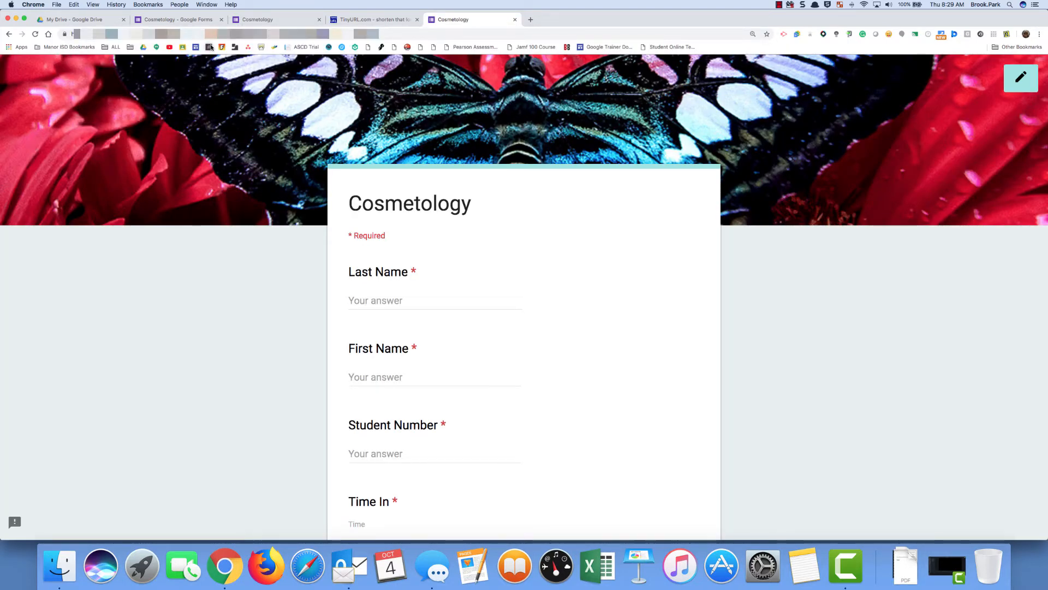
mouse_move(408, 181)
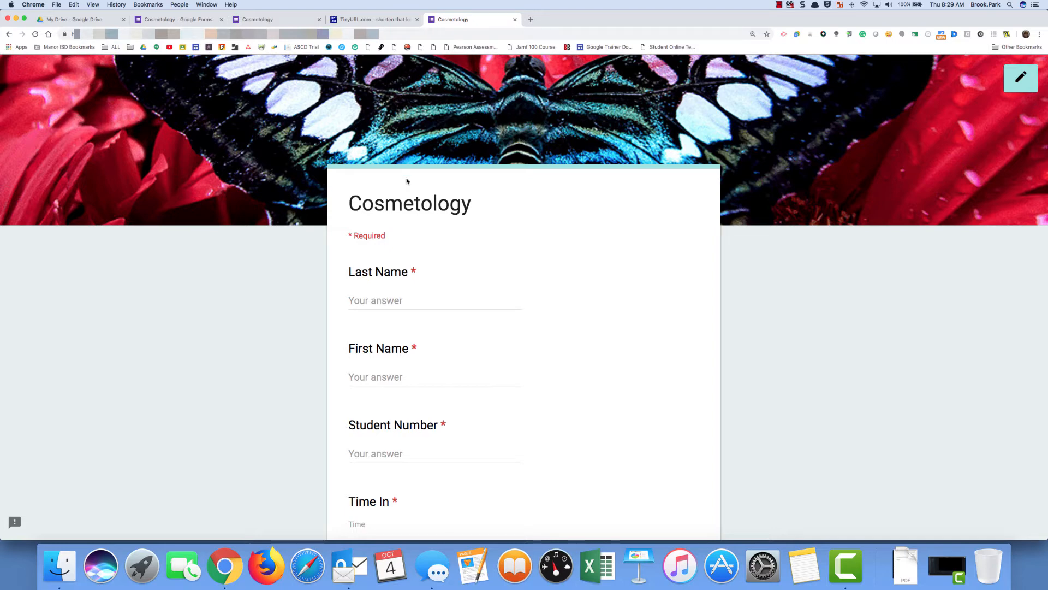
scroll("down", 3)
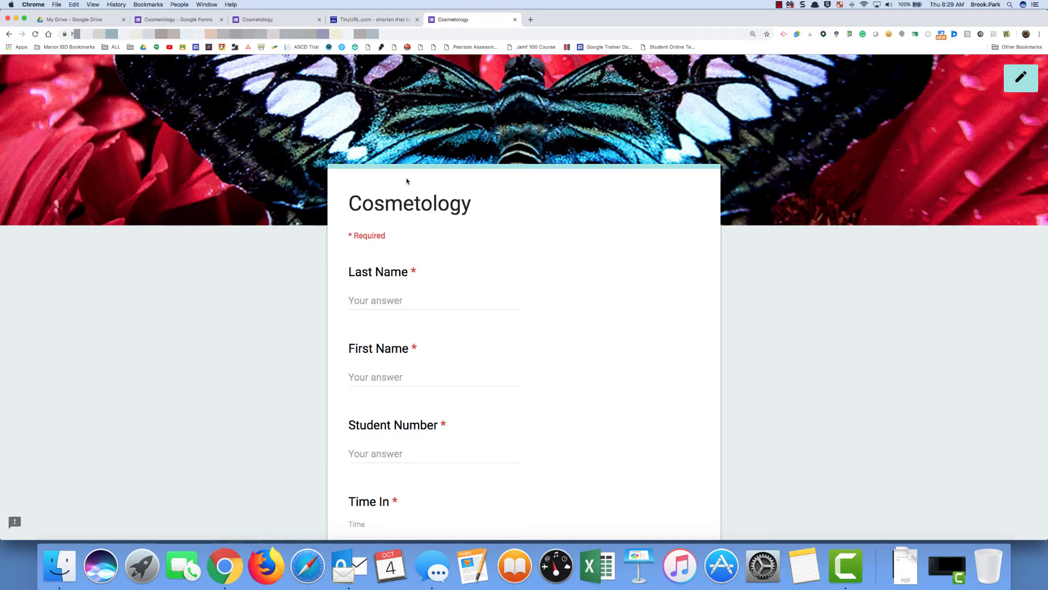
mouse_move(533, 174)
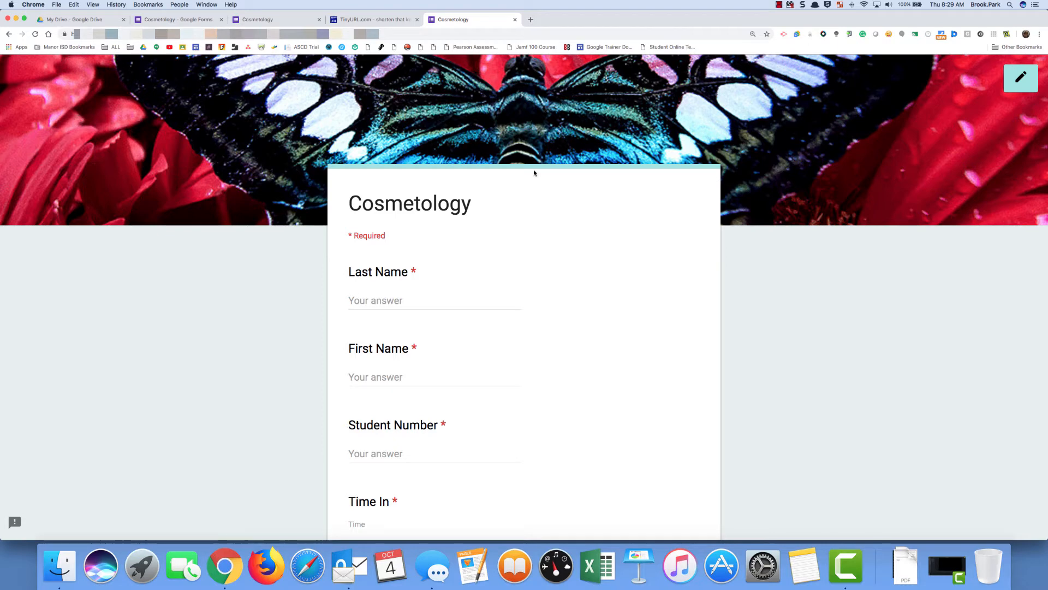